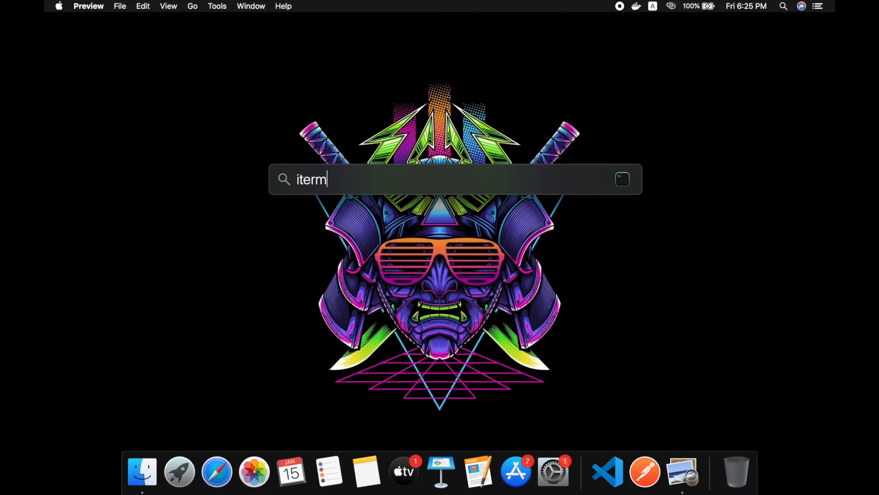
- Launch iTerm2 and create a docker-node folder on the Desktop, moving into it
key("Return")
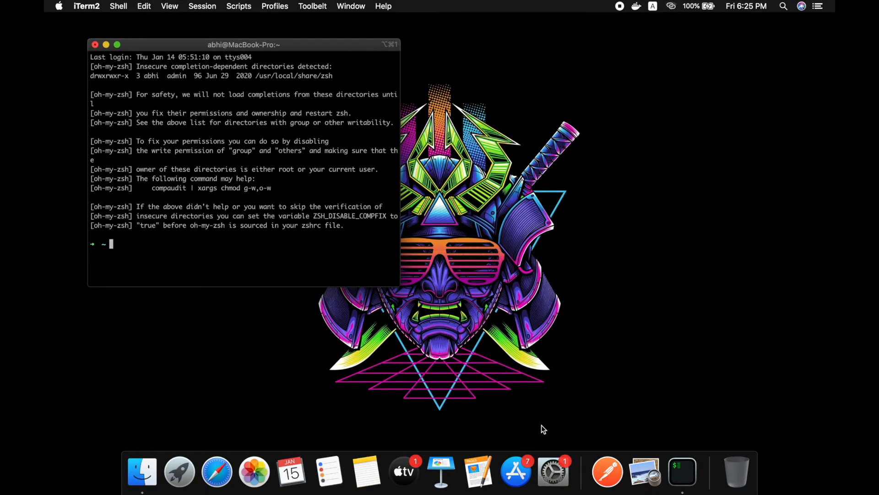
type("cd Desktop/")
type("mkdir")
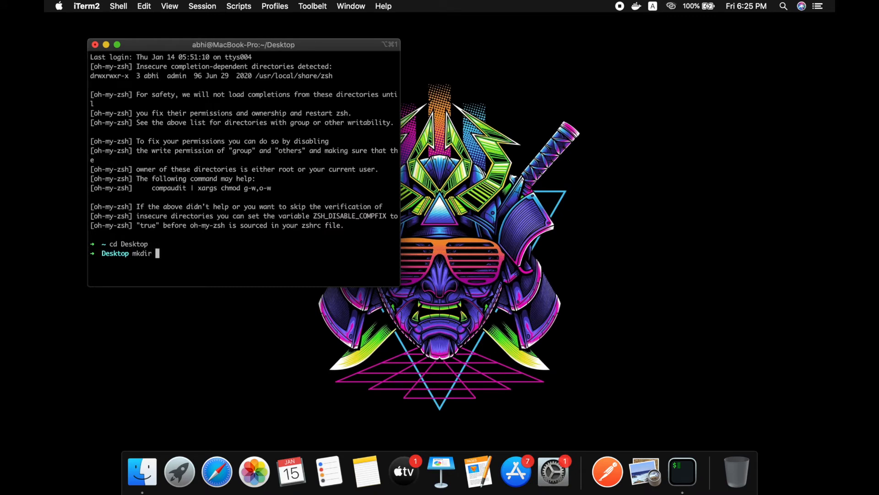
key("Return")
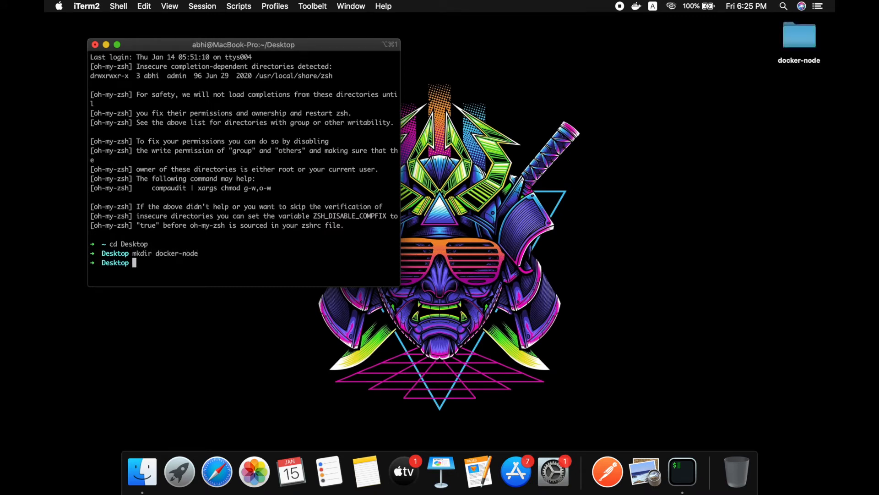
type("cd docker-node/")
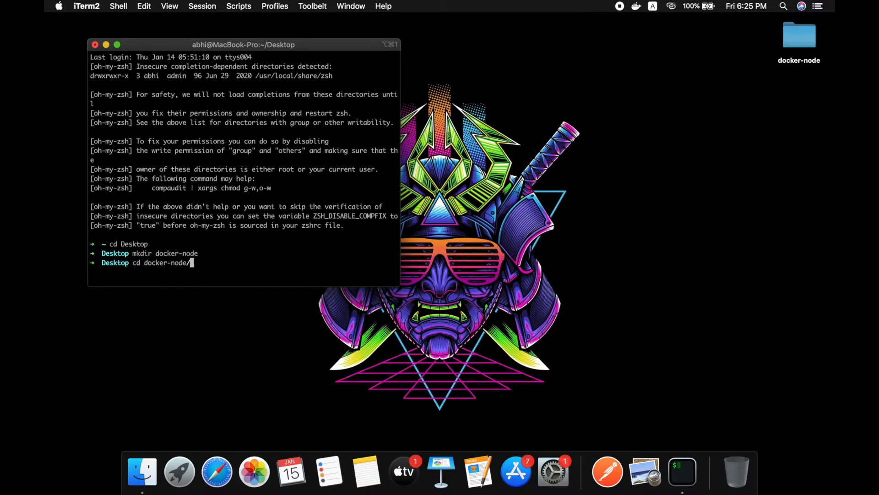
key("Return")
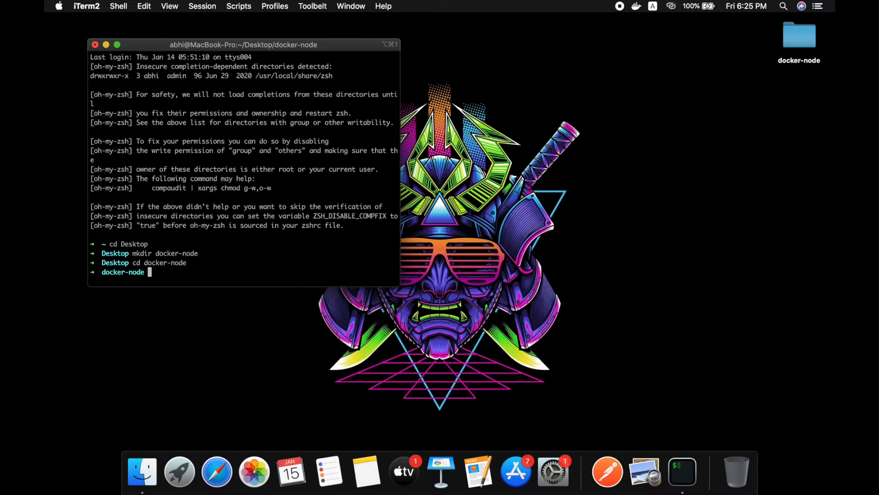
- Initialise a default package.json, install express, and create an empty index.js
type("npm")
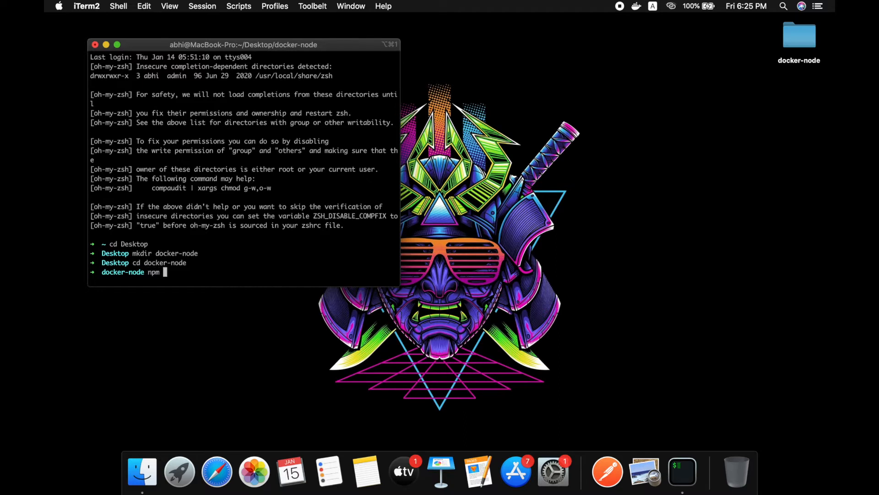
type("init -")
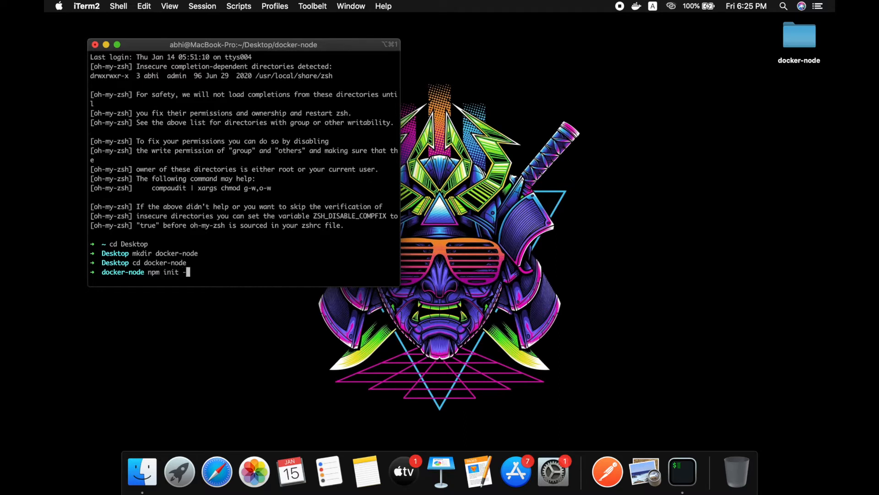
key("Return")
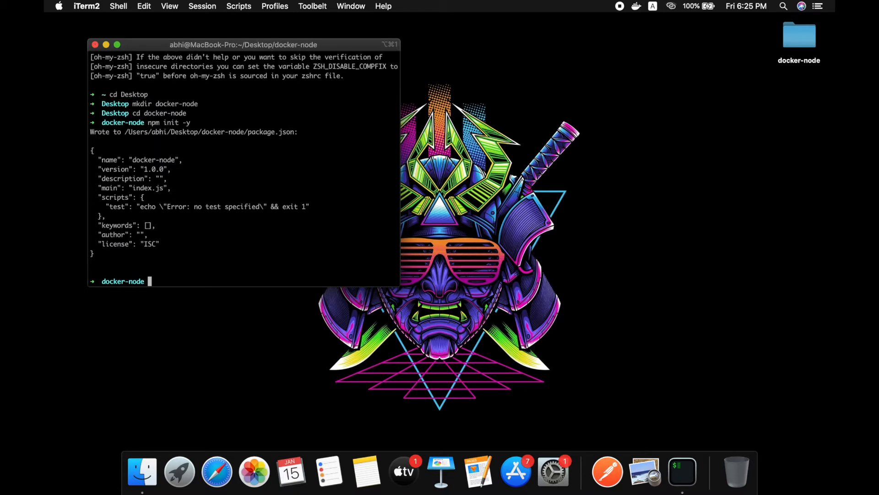
type("npm i ex")
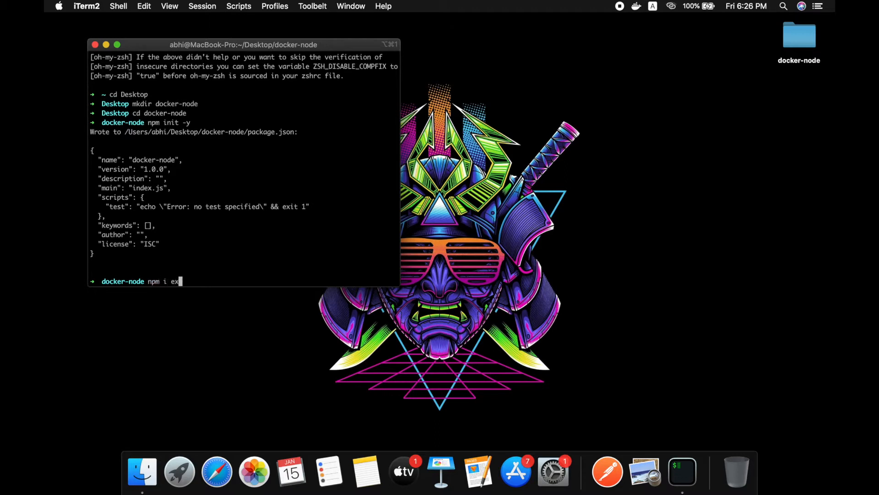
key("Return")
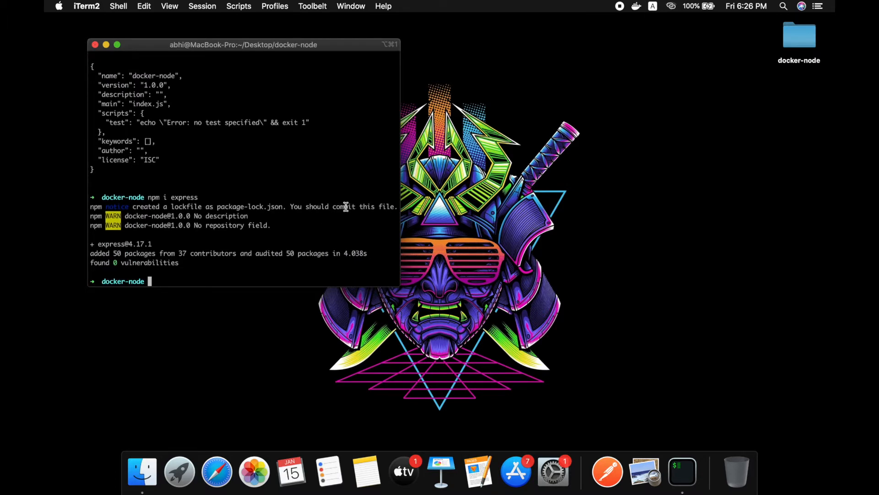
type("touch index.js")
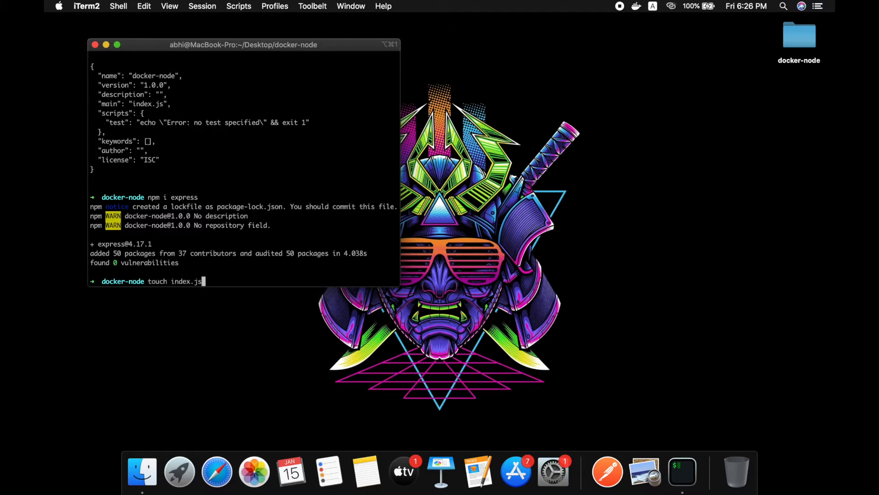
key("Return")
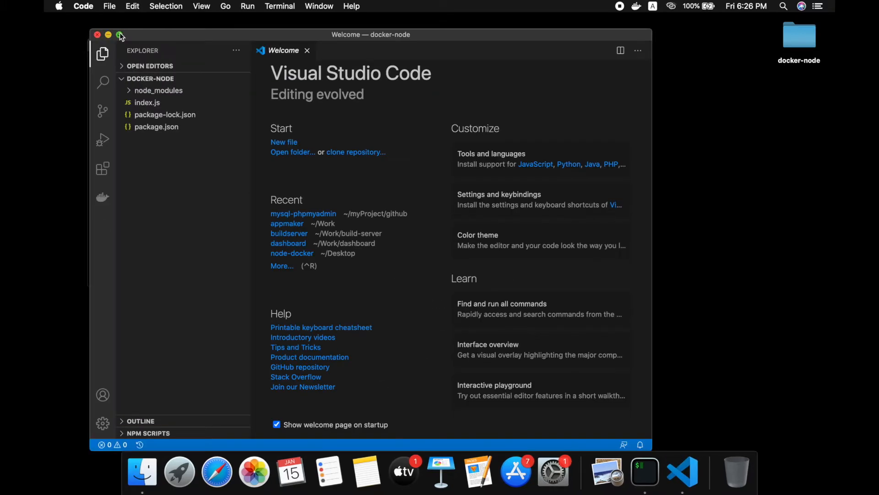
- In index.js, require express and create the app with express()
left_click(120, 35)
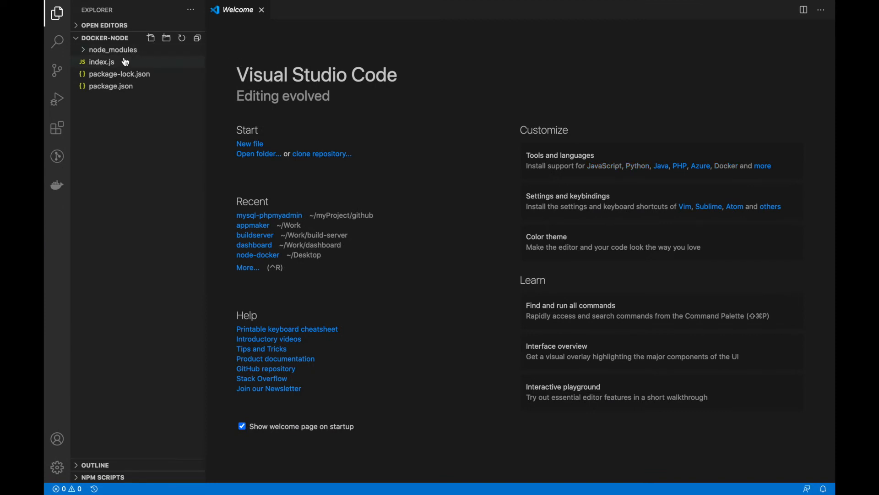
left_click(102, 62)
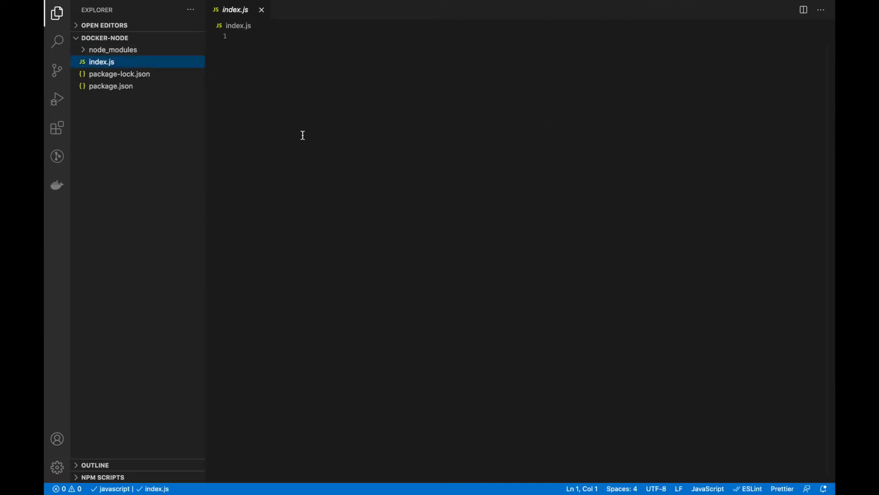
type("cobst")
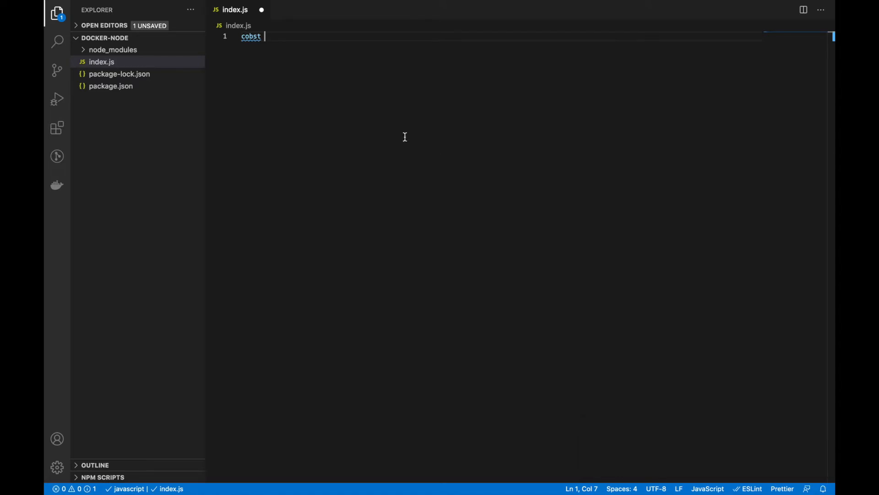
type("const")
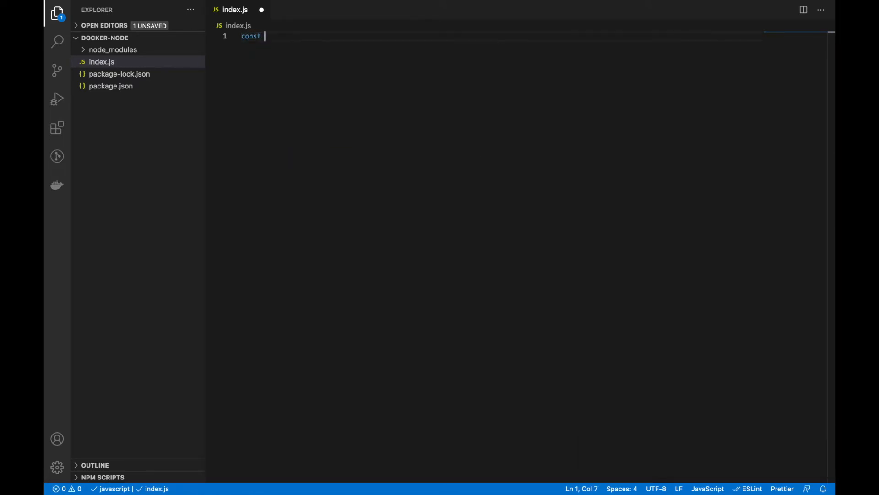
type("exp")
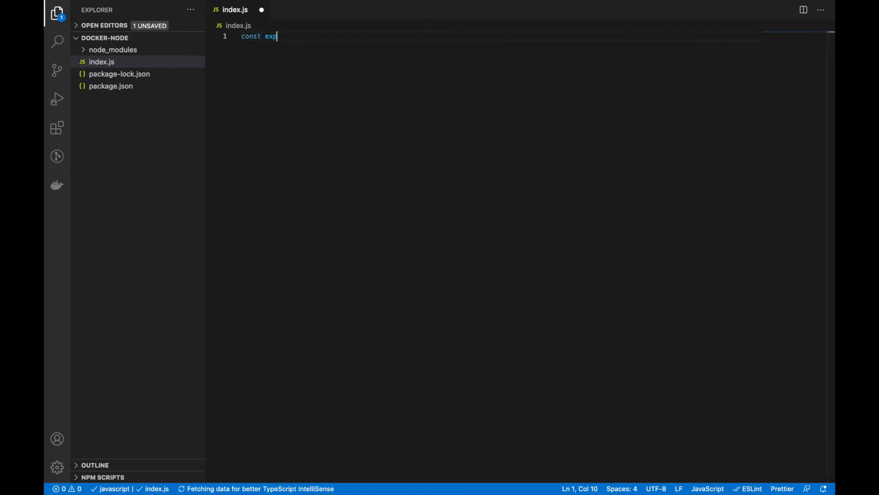
type("ress = require('express');")
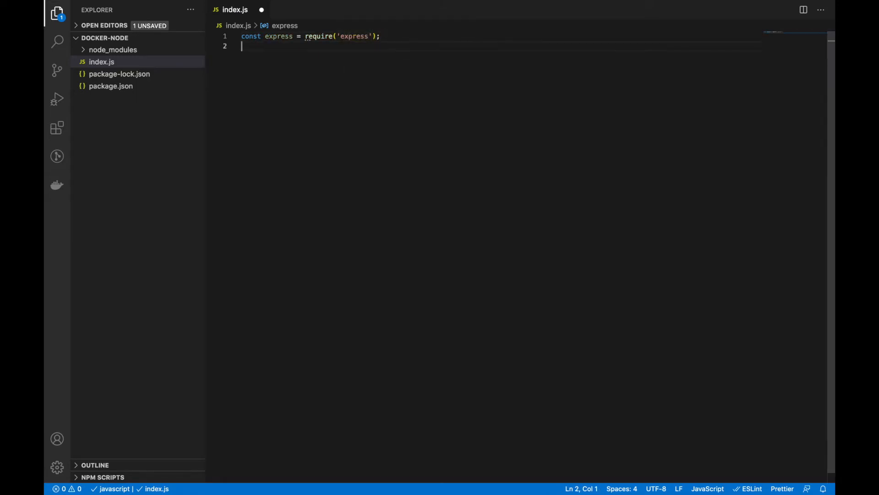
type("const app =")
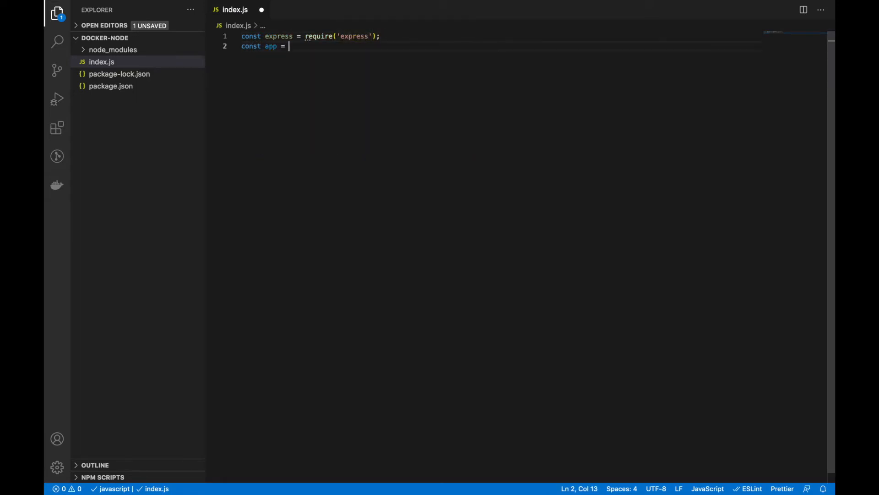
type("express")
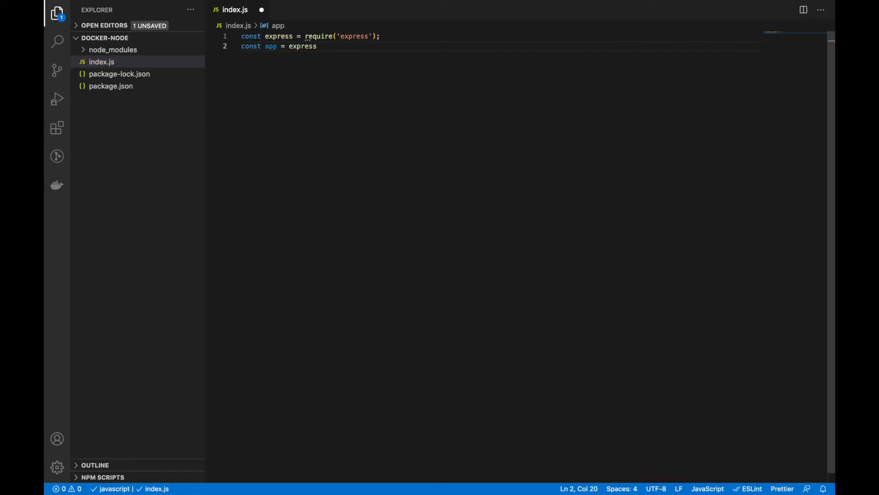
type("();")
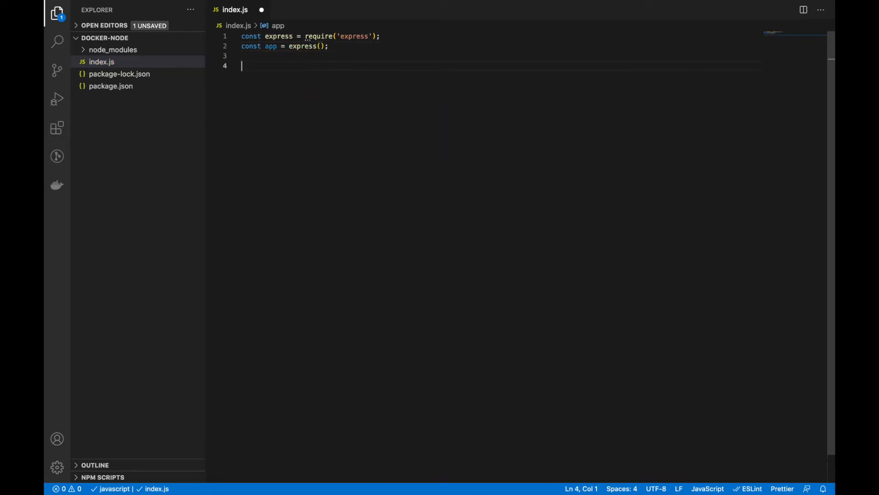
- Add an app.get('/') handler returning { status: true }
type("app.get(")
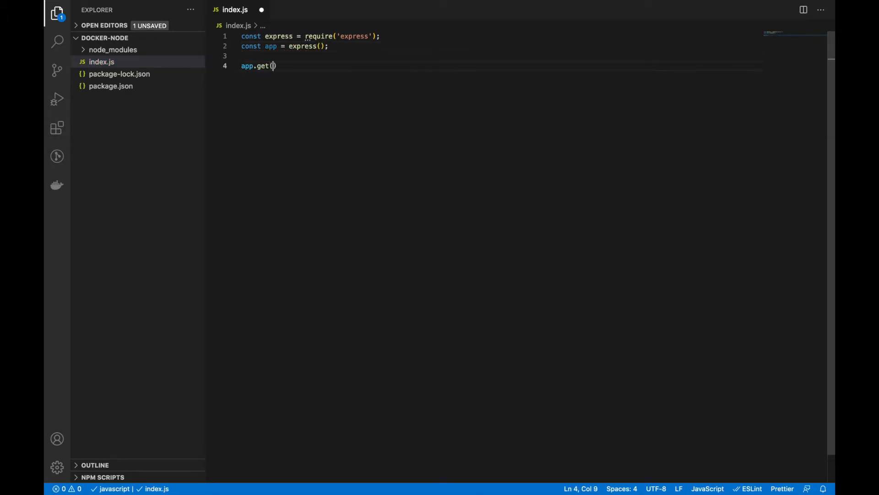
type("'/'")
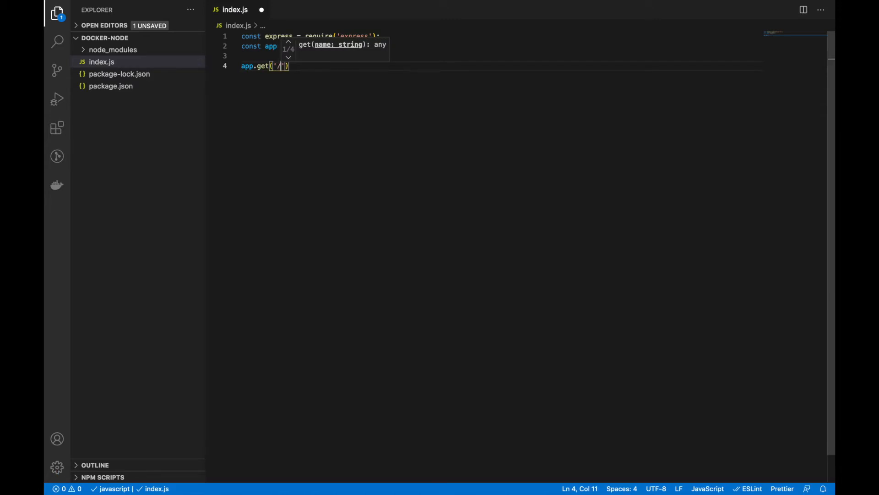
type(",(r")
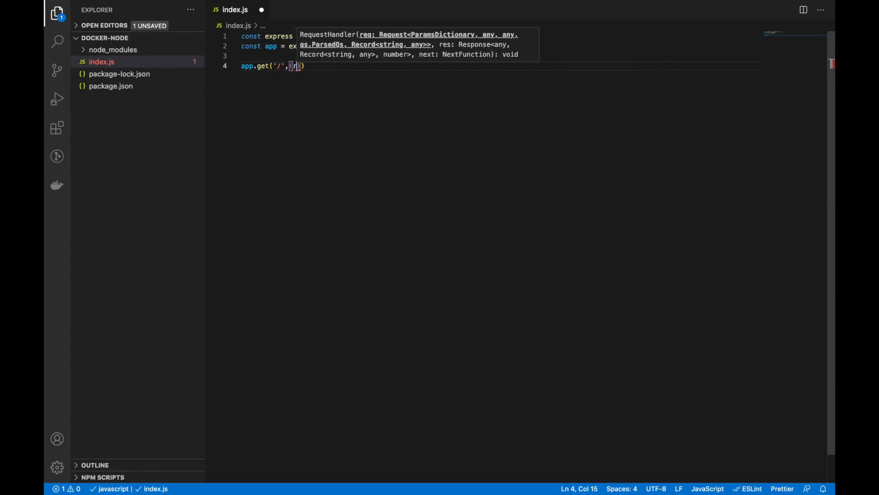
type("eq,res")
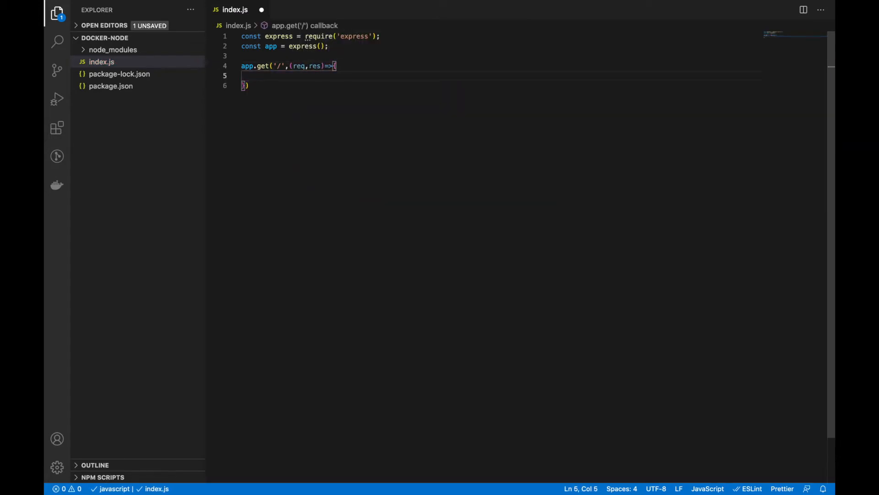
type("return res.send(")
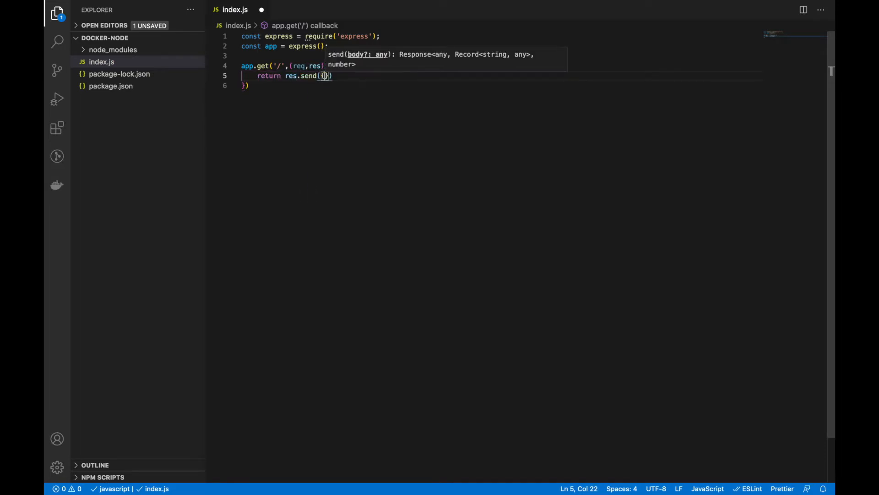
type("status:")
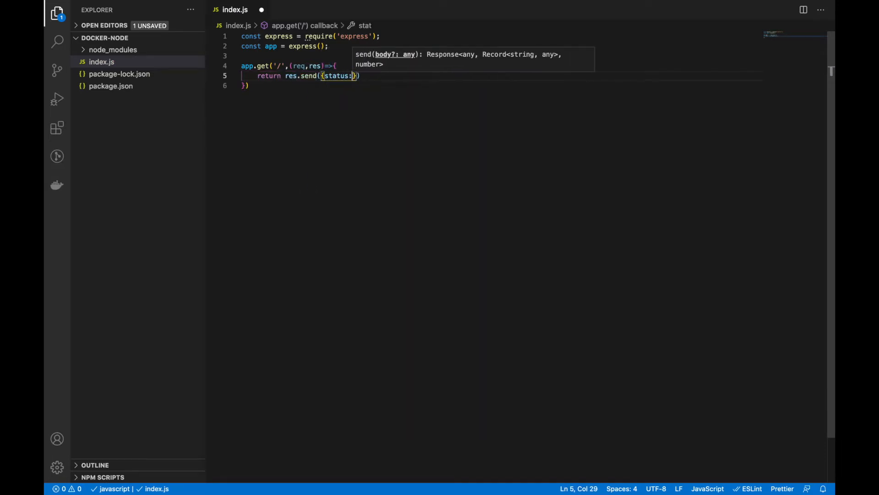
type("true});")
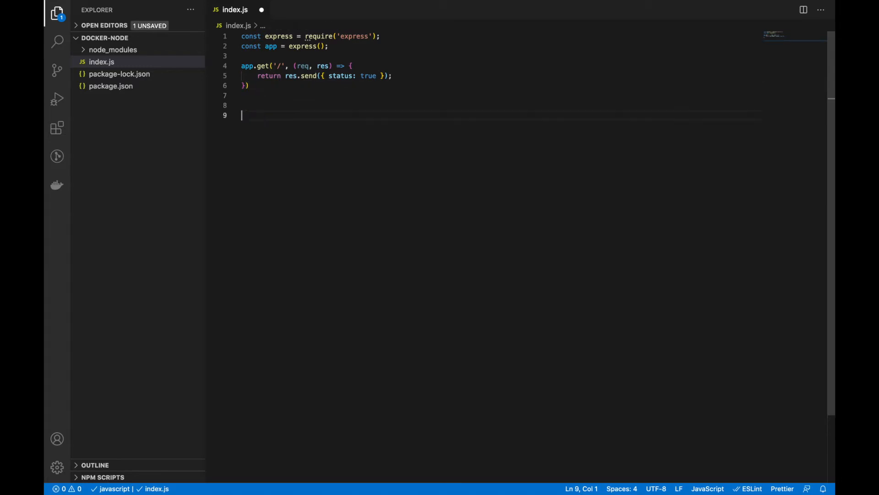
- Add an app.listen call whose callback logs 'app started'
type("app.listen")
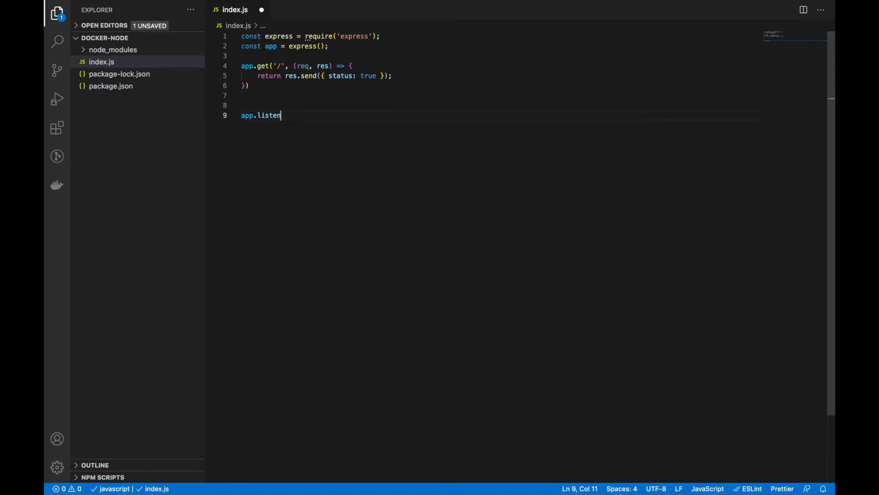
type("(3001,()=>{")
type("console")
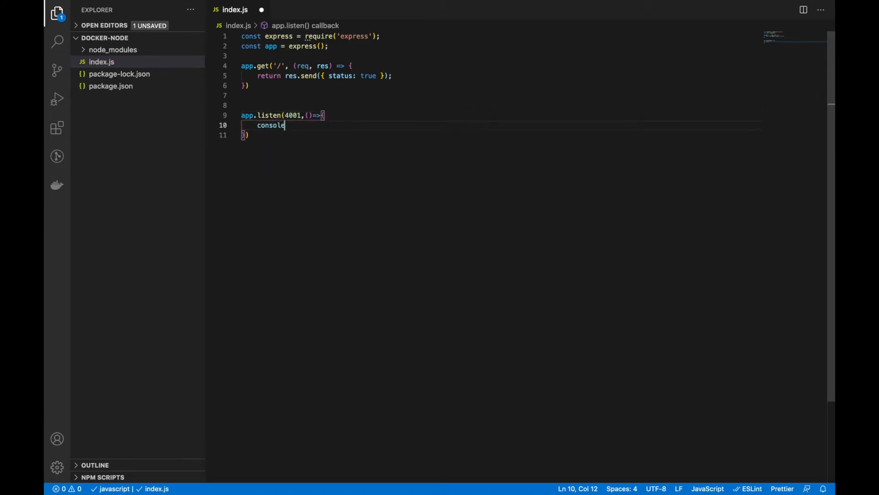
type(".log('app')")
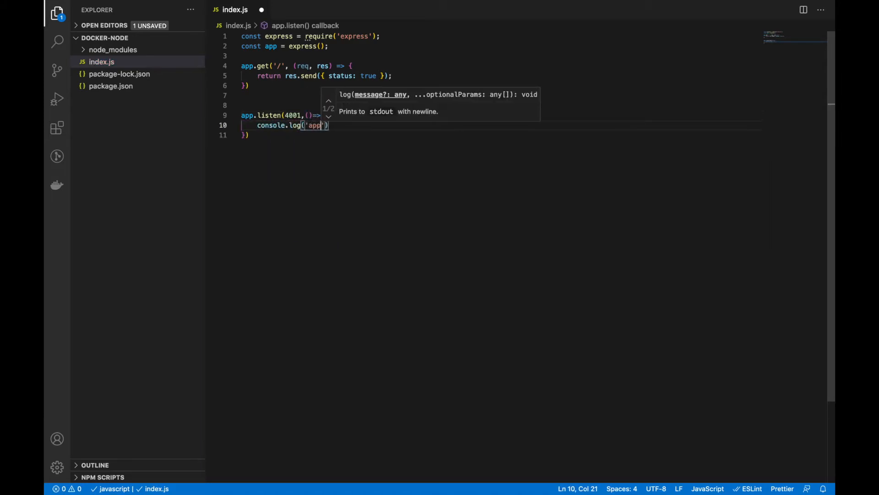
type("start")
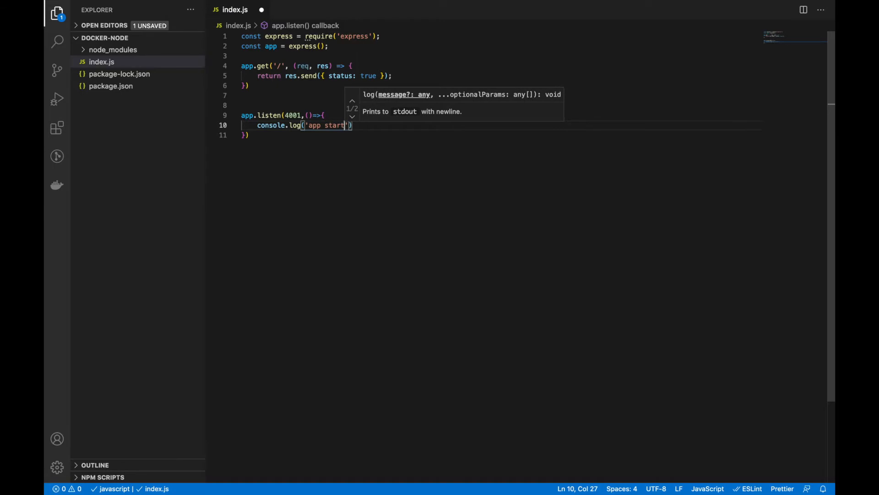
type("ed")
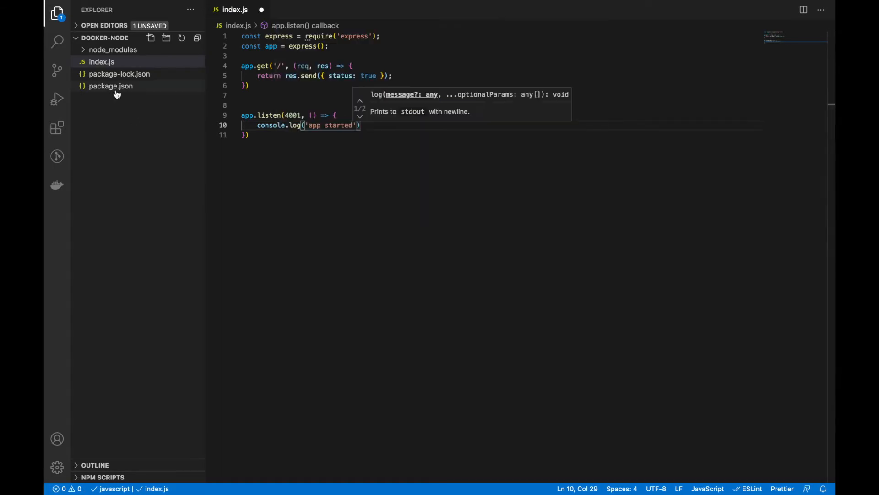
- In package.json, add a "start": "node index.js" script
left_click(110, 86)
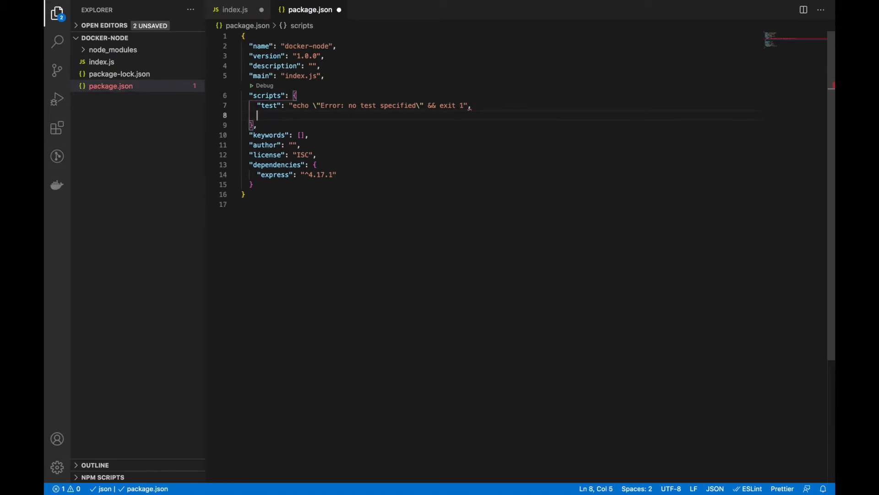
type("\"start\": \"node")
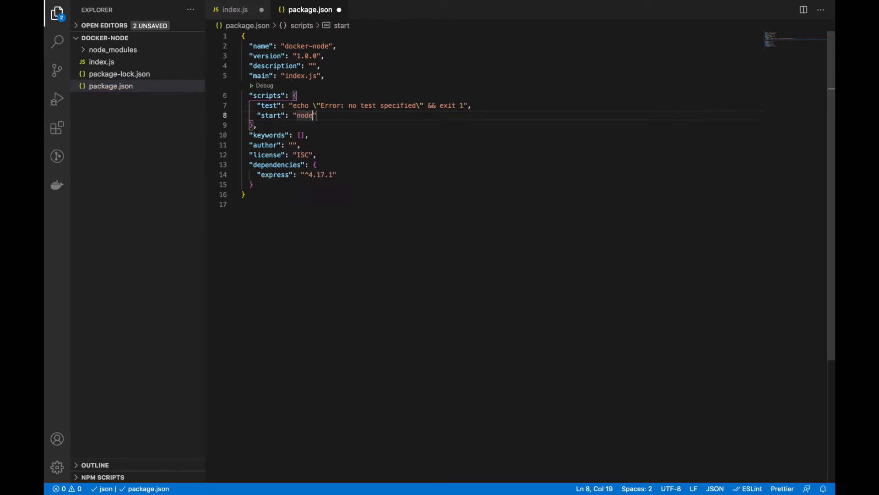
type("index")
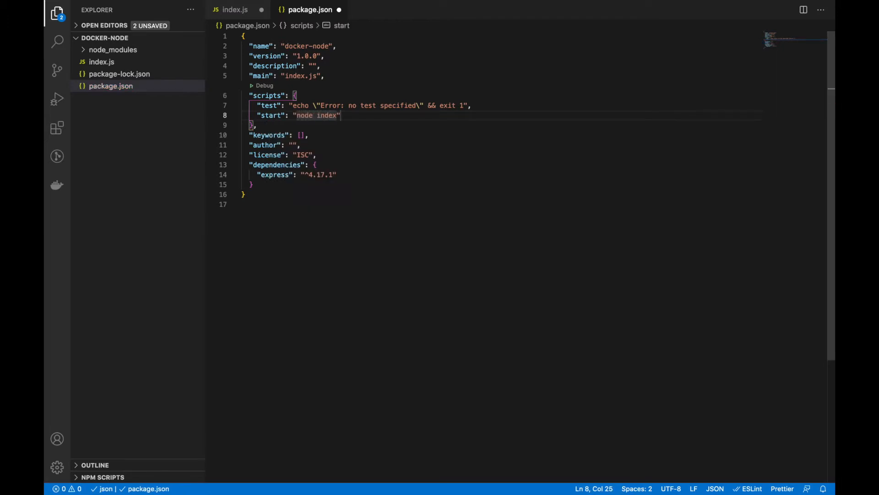
type(".js")
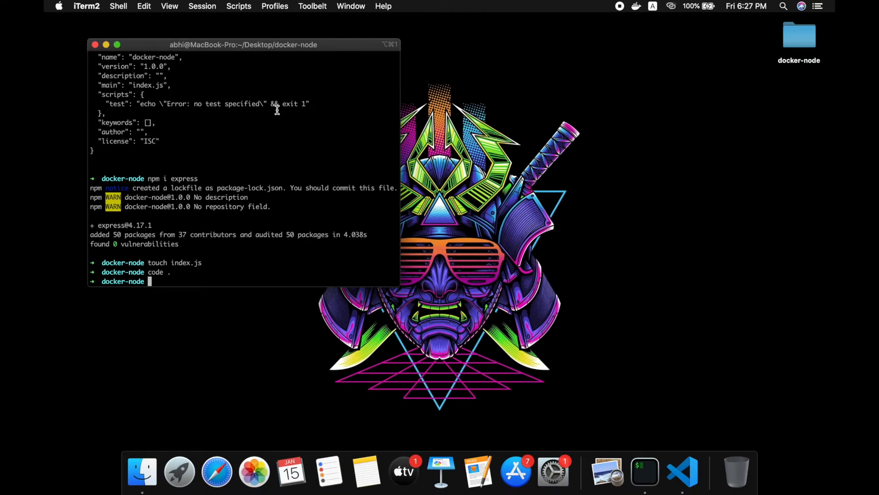
- Run npm run start so the terminal prints 'app started'
type("npm run st")
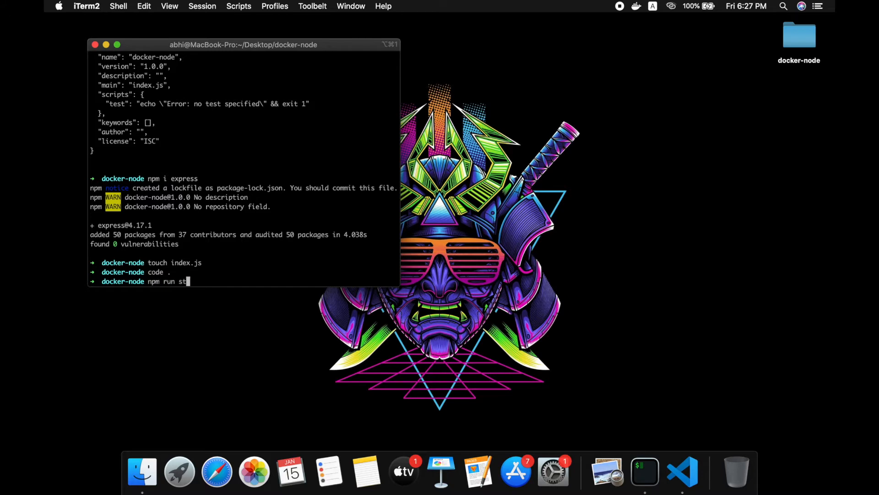
key("Return")
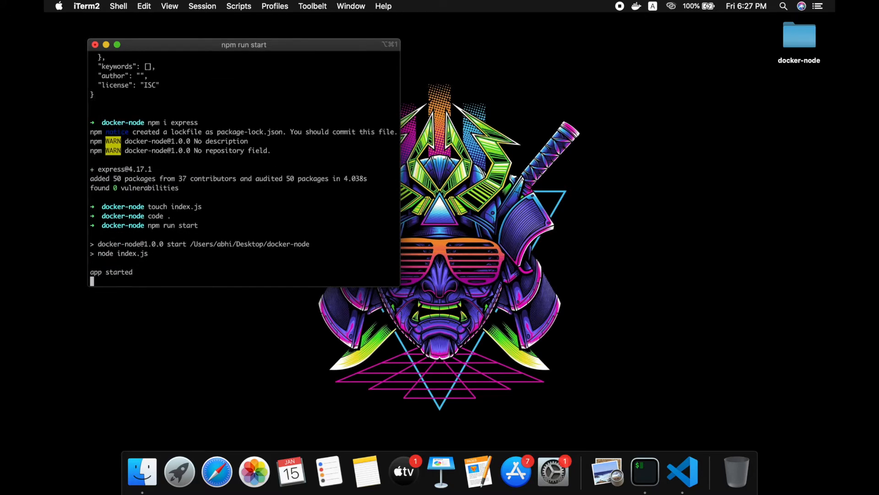
mouse_move(290, 297)
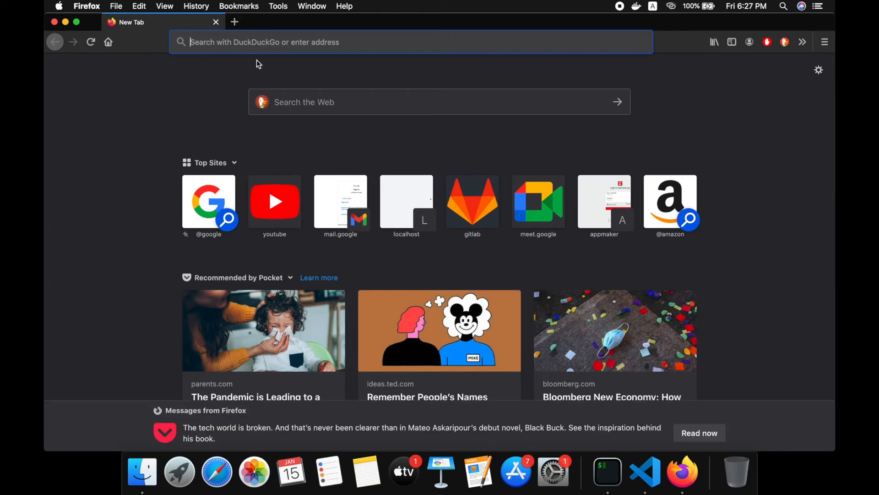
mouse_move(307, 59)
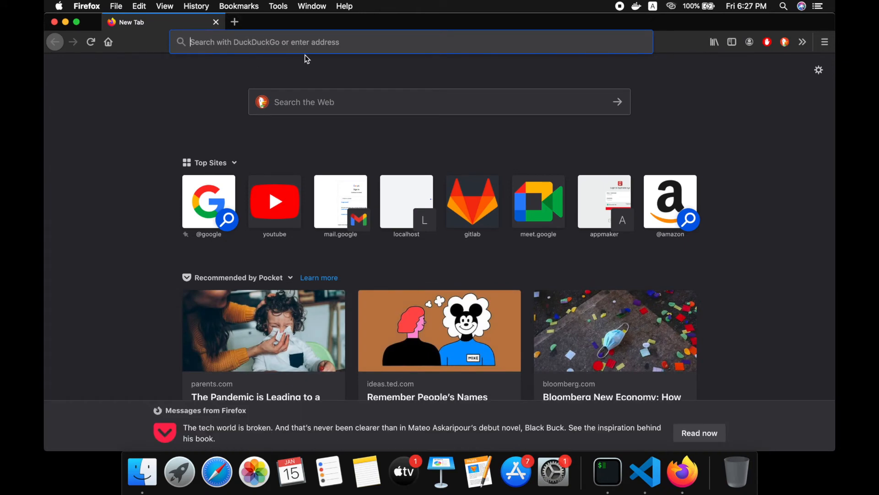
- Enter localhost:3001/ in the Firefox address bar to try loading the app
type("localhost:3001/")
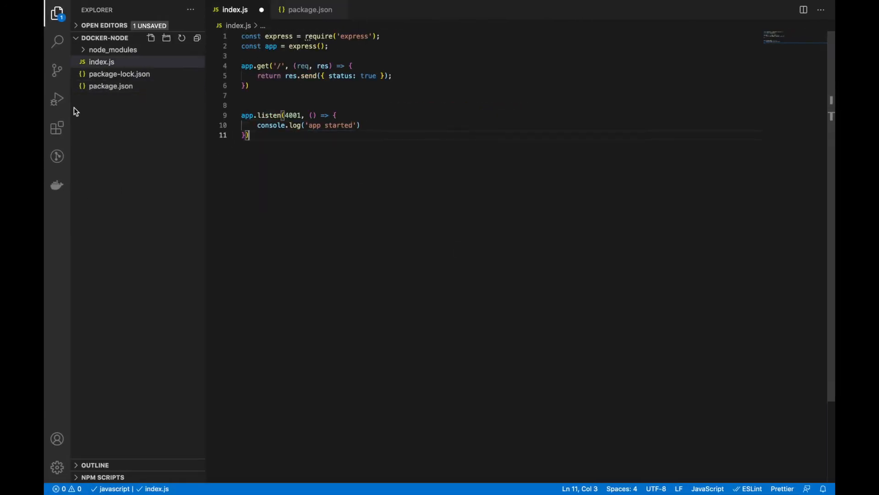
- Create a file named Dockerfile starting with FROM node:alpine
left_click(151, 37)
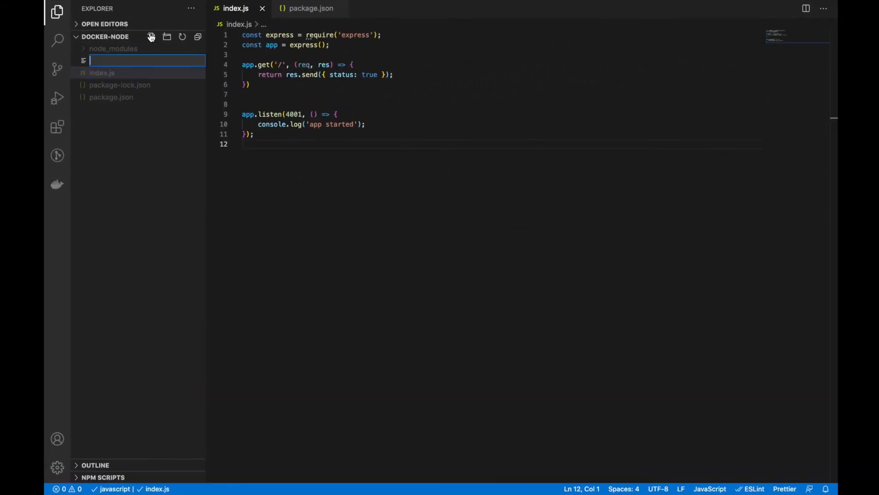
type("Dockerfile")
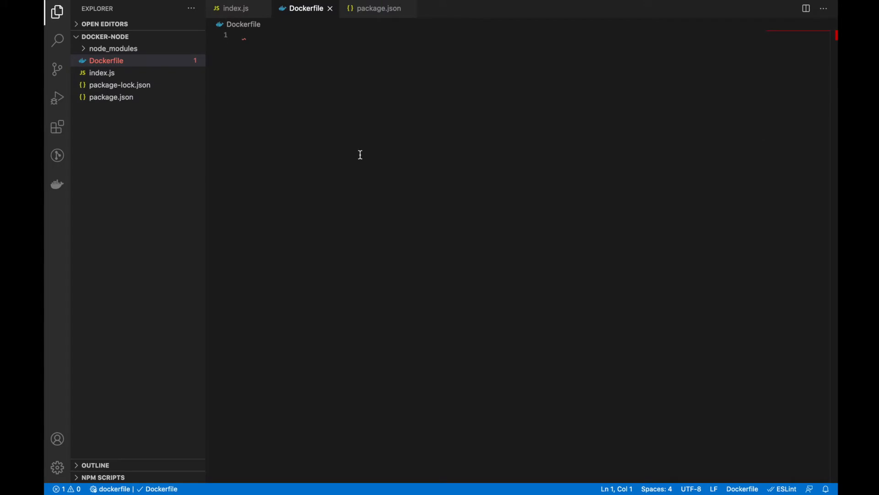
type("FROM")
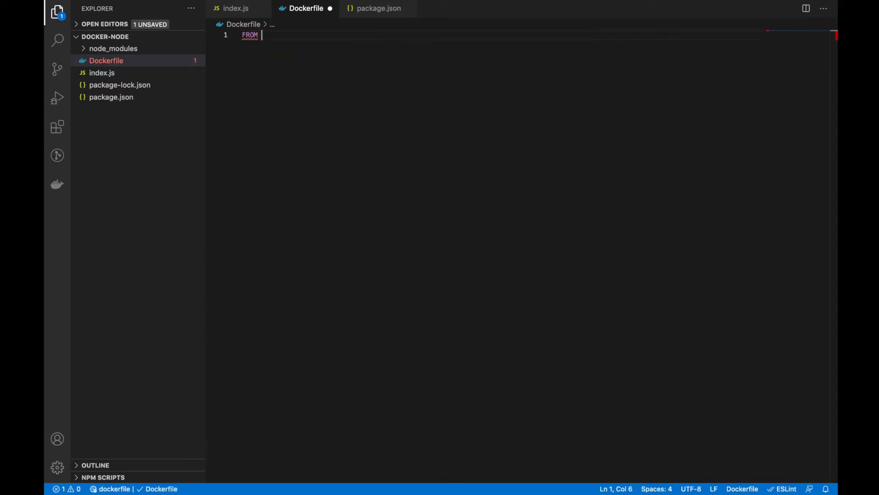
type("node:a")
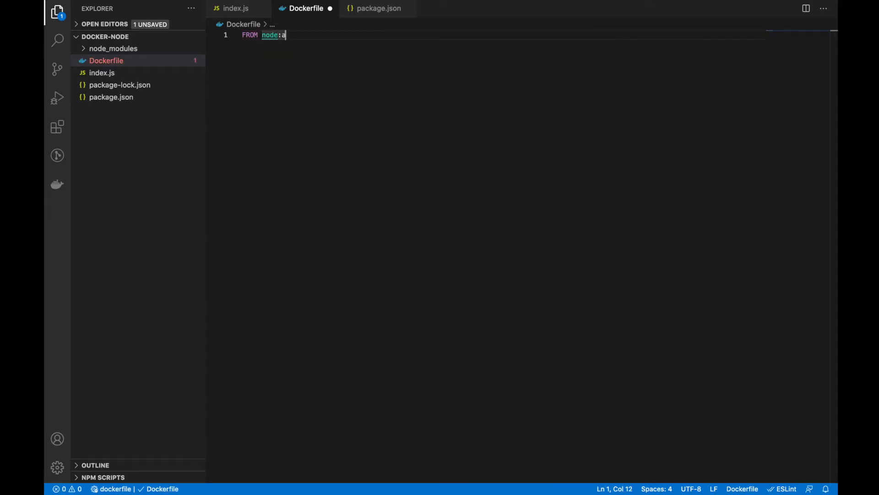
type("lpine")
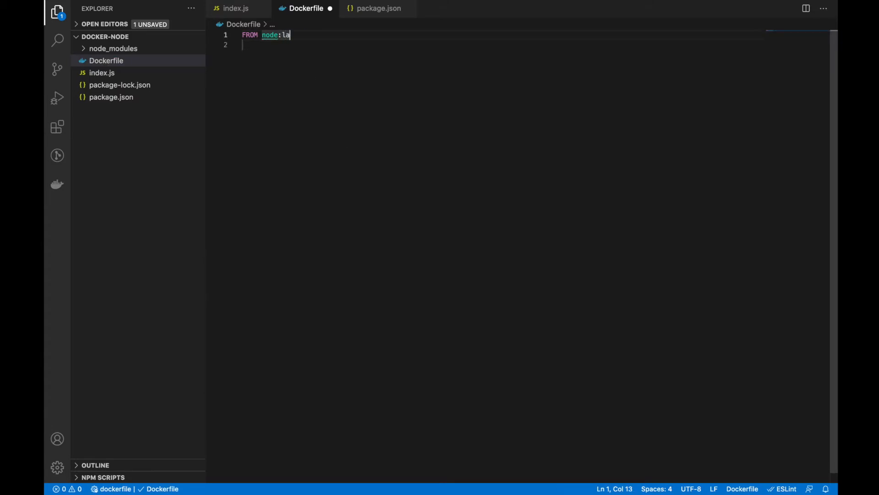
key("Backspace")
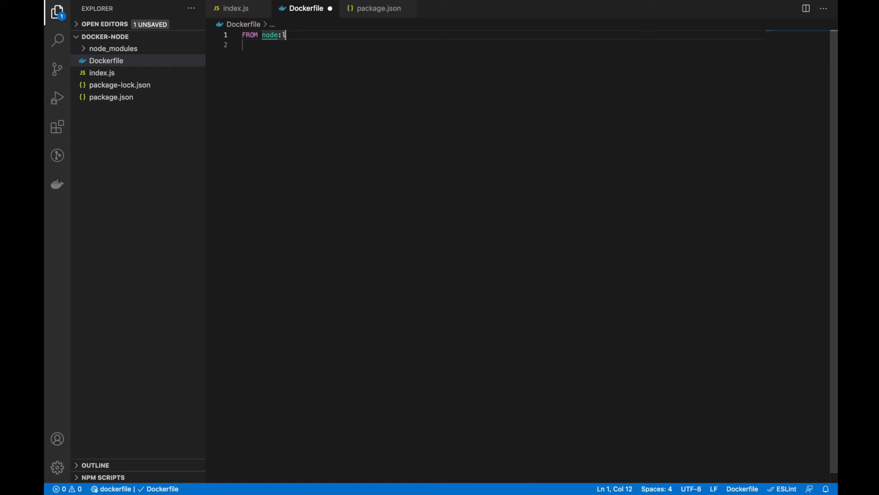
type("alip")
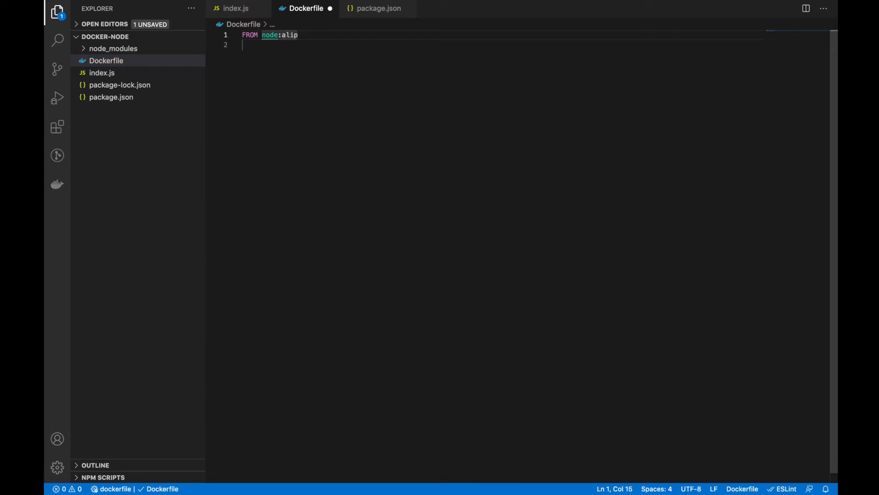
type("ine")
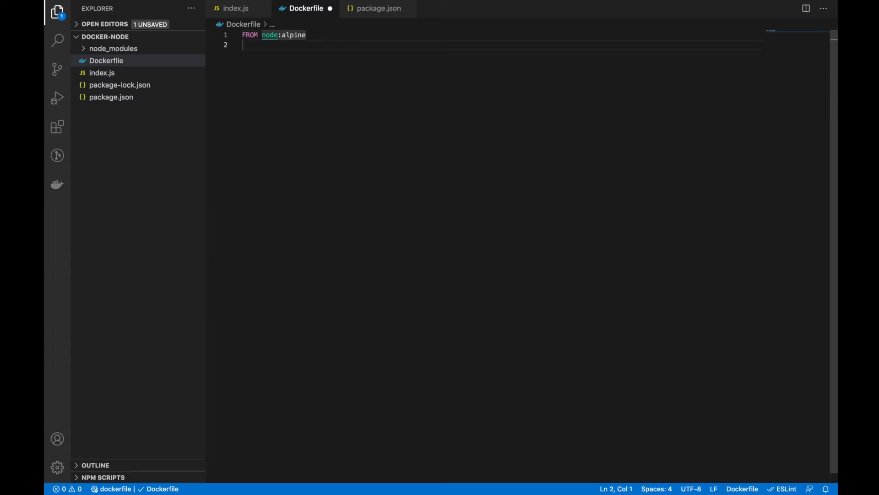
- Add WORKDIR /app and a COPY package.json line to the Dockerfile
type("WOR")
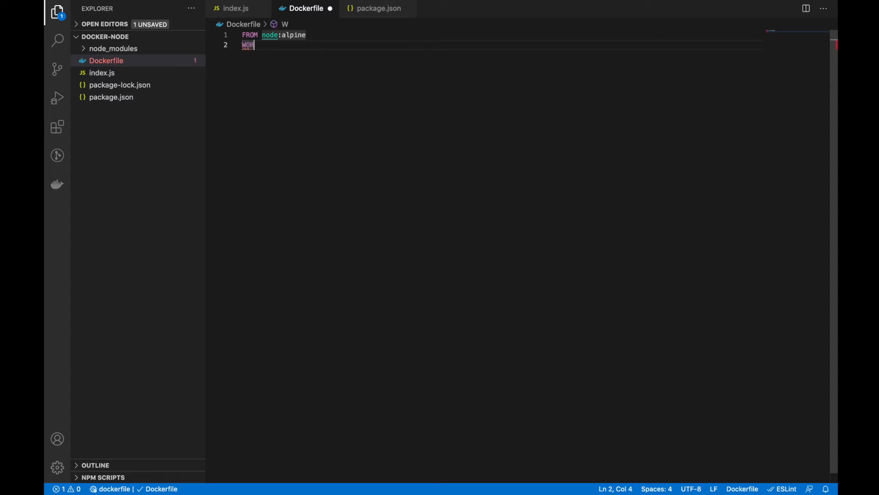
type("KDIR")
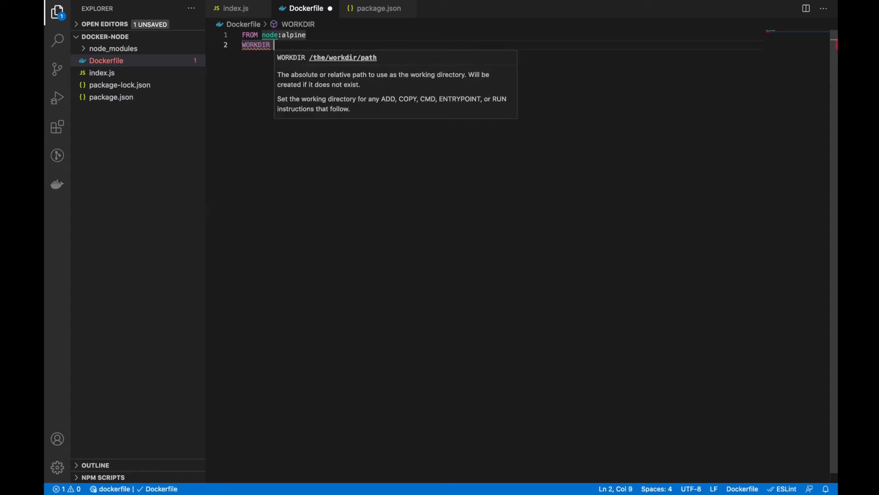
type("/app")
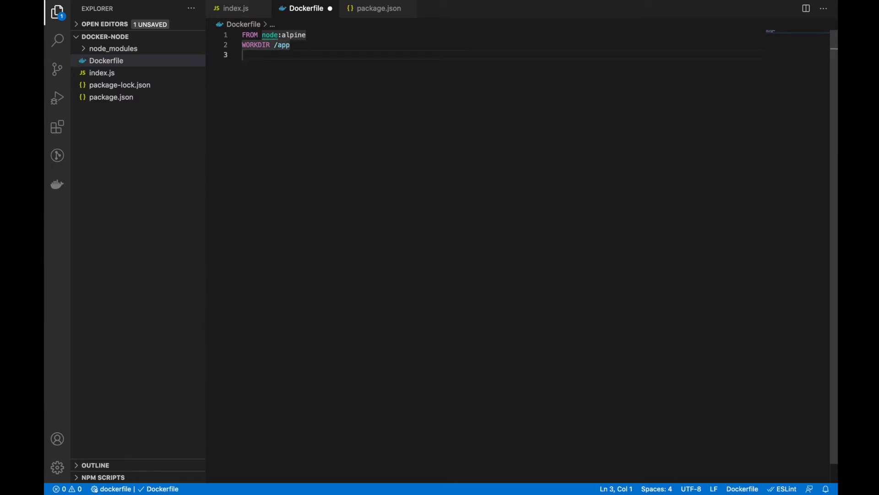
mouse_move(284, 48)
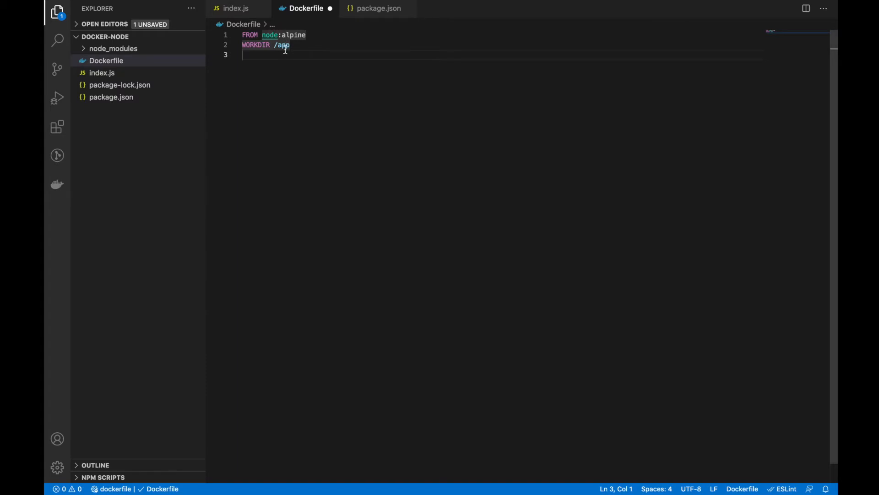
type("COP")
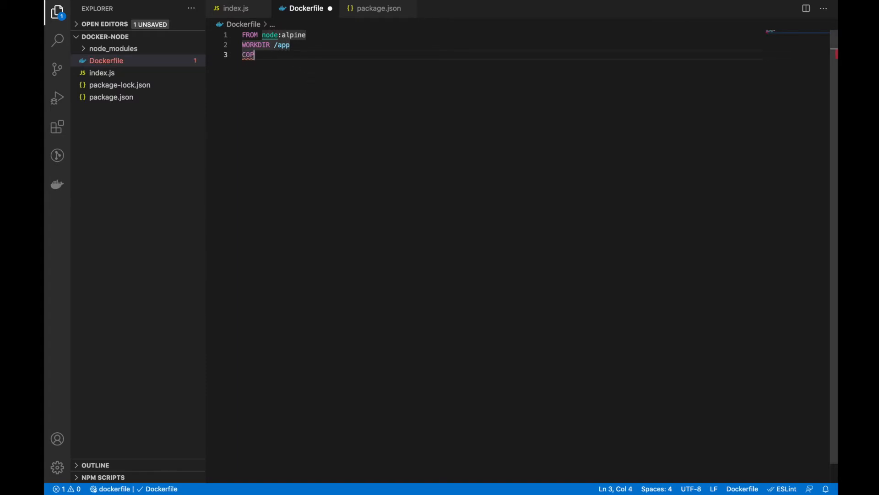
type("Y")
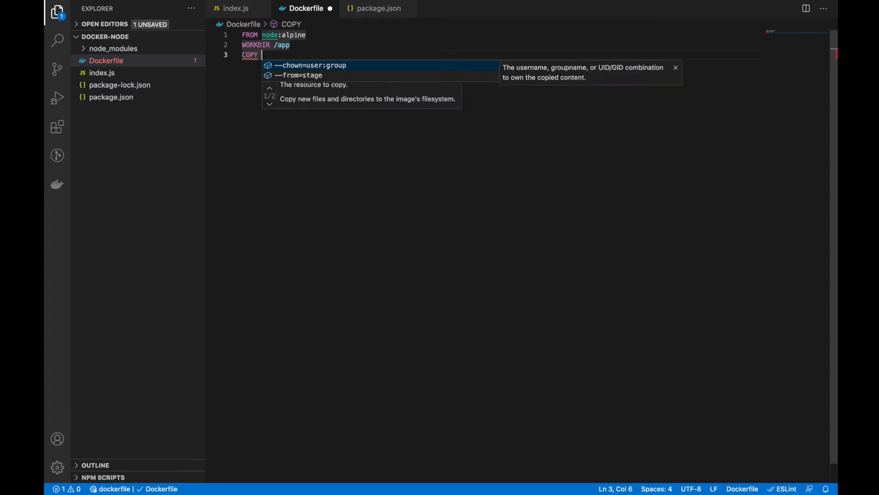
type("package.json /app")
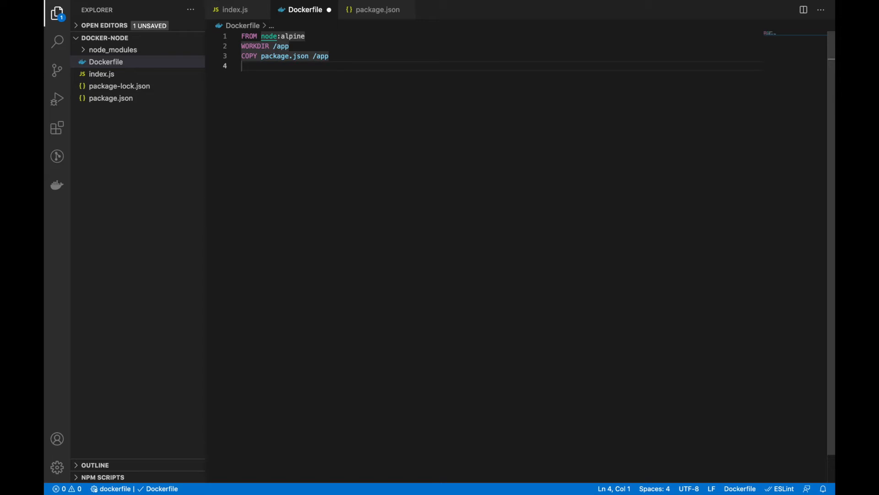
- After checking package.json, add RUN npm install, COPY . /app and begin a CMD line
left_click(110, 98)
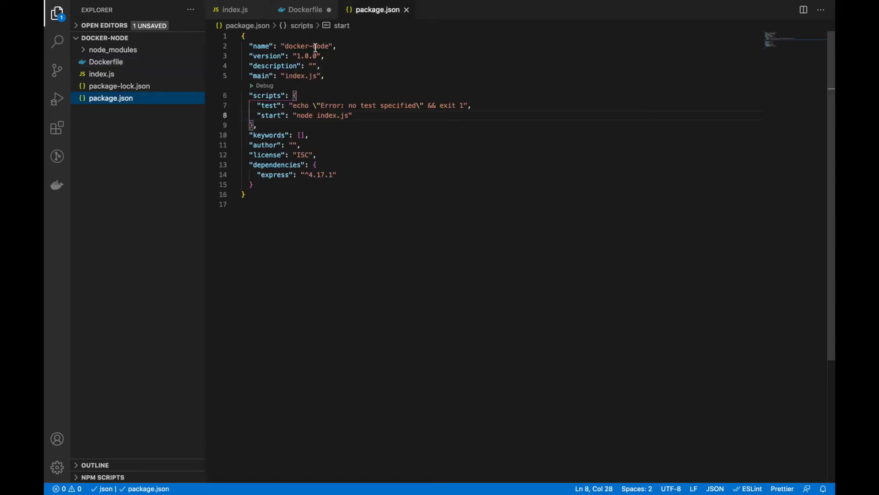
left_click(235, 10)
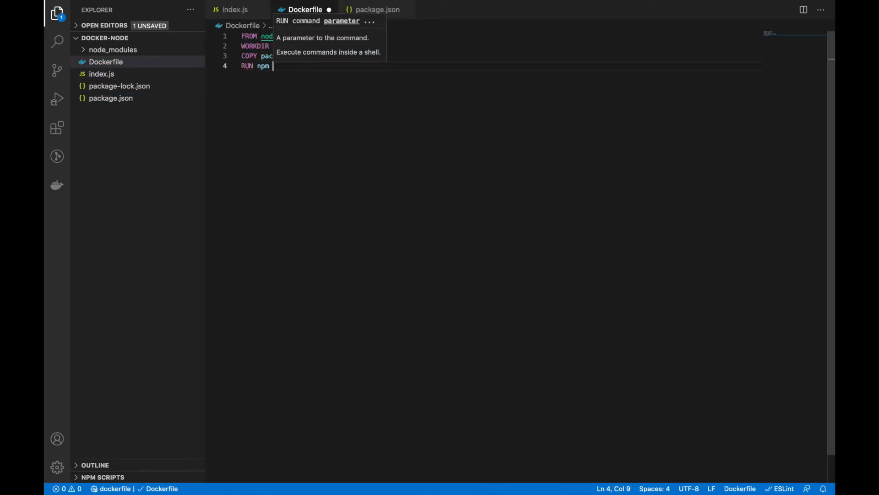
type("install")
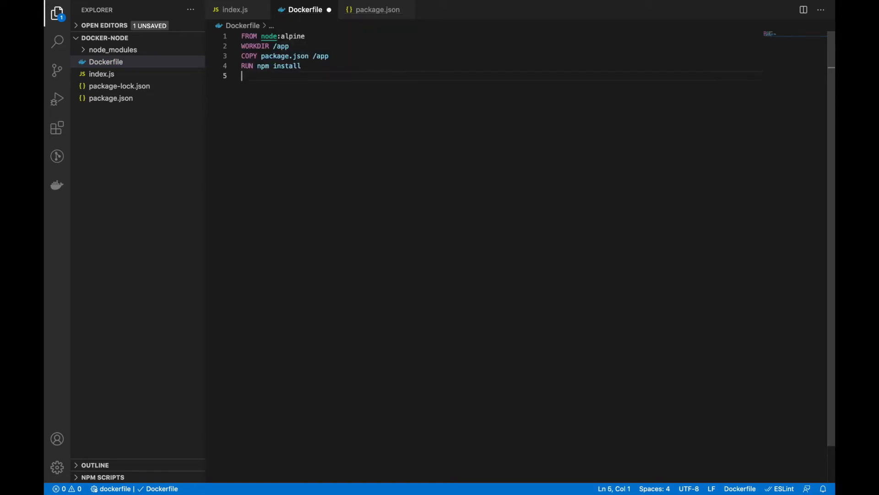
type("COPY  dest")
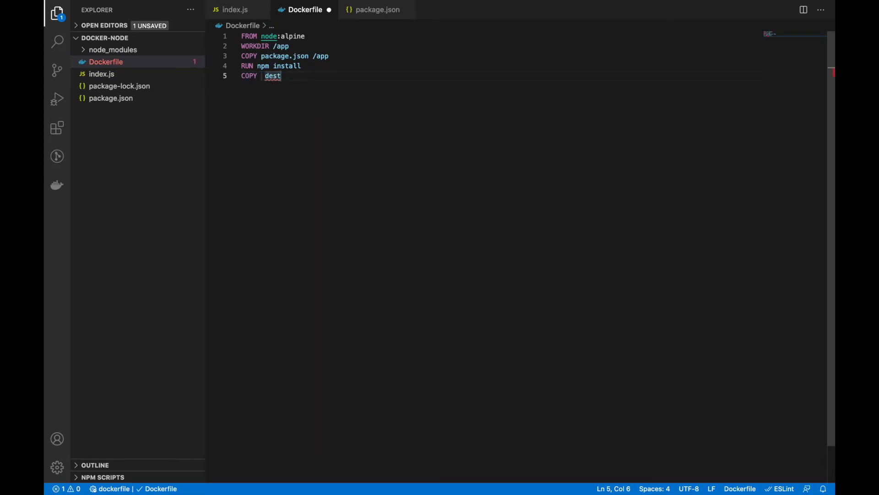
type(".")
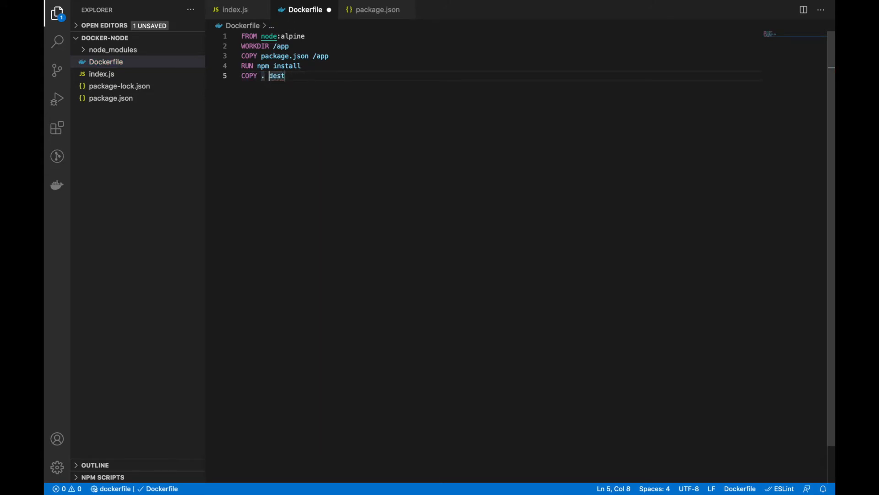
type("/app")
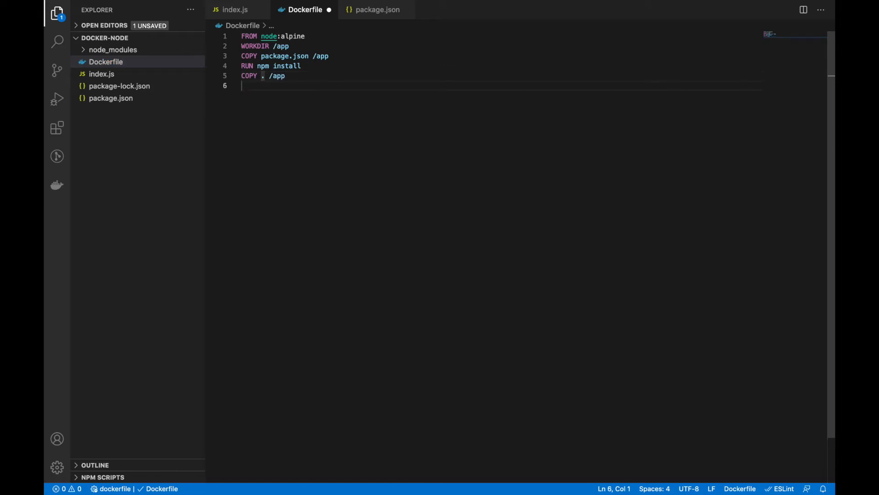
type("d")
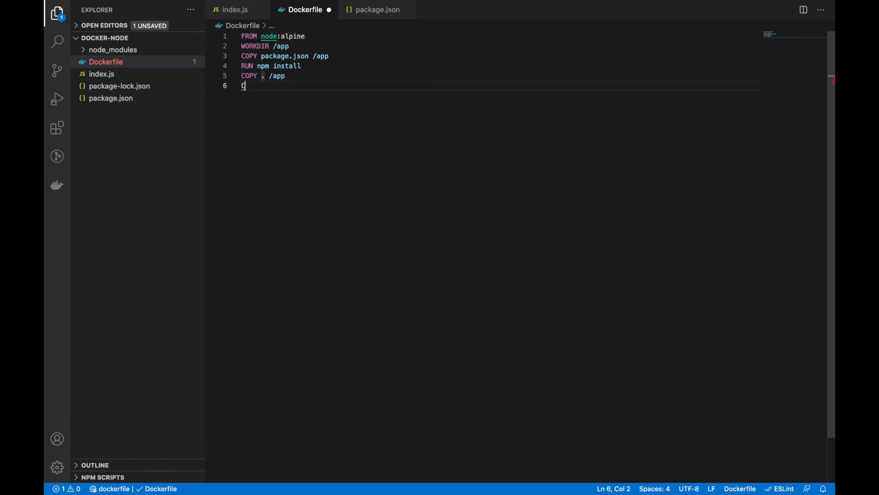
type("MD")
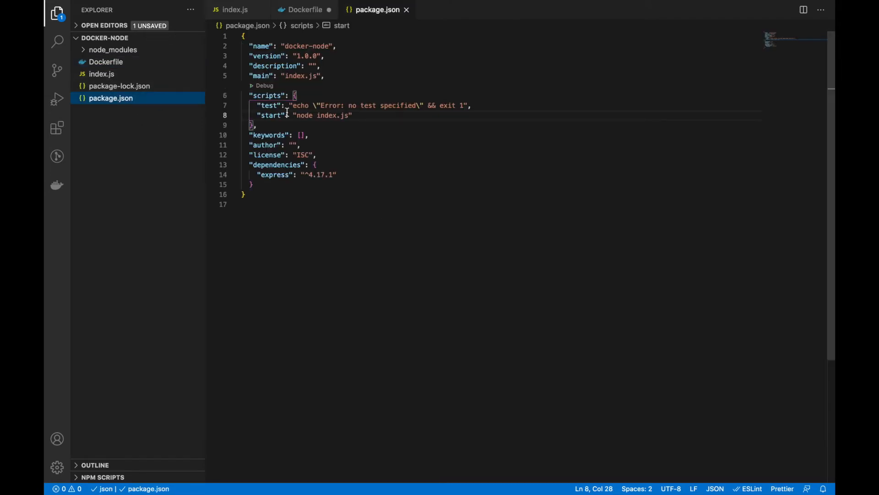
- Finish CMD ["npm","run","start"] and add EXPOSE 4001 to the Dockerfile
left_click(305, 9)
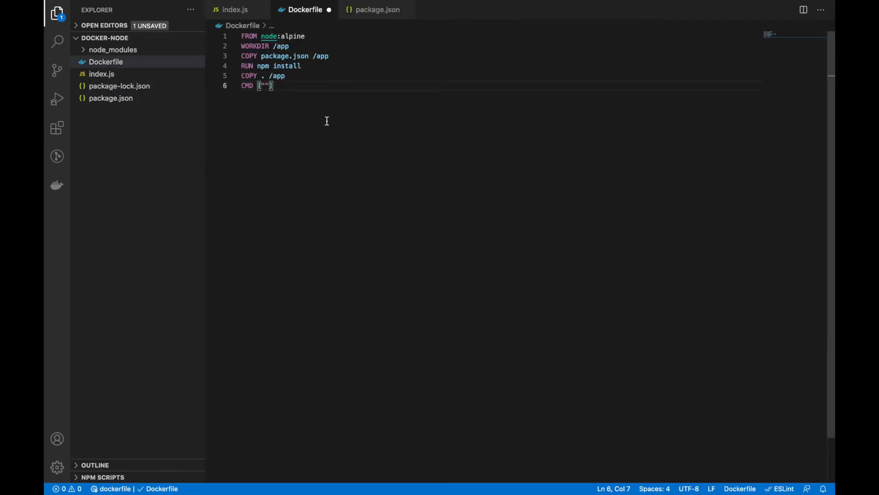
type("npm")
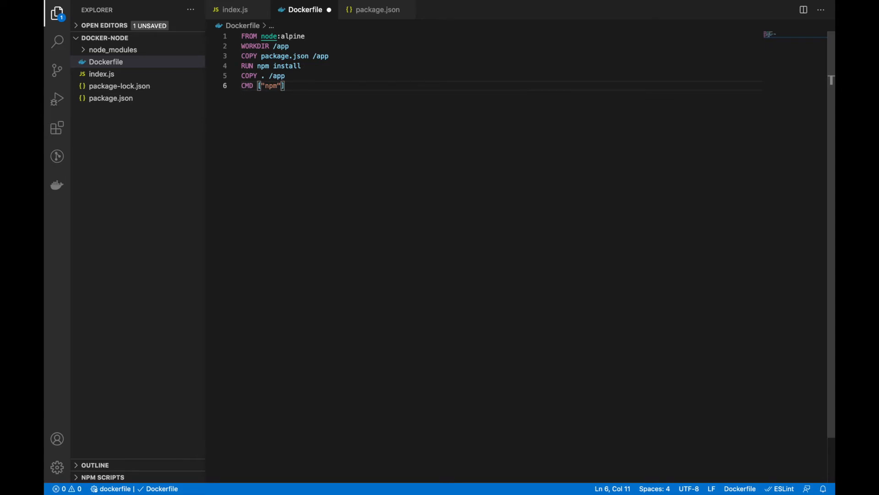
type(",\"run\"")
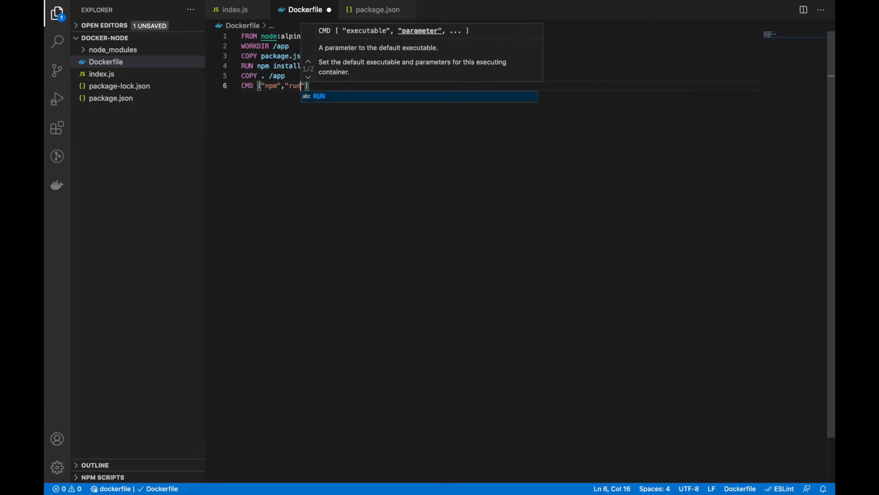
type(",\"sta")
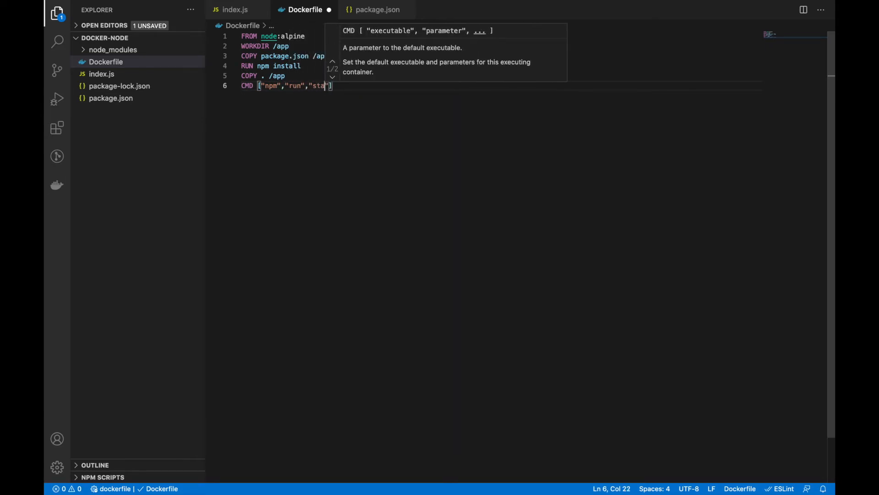
type("rt")
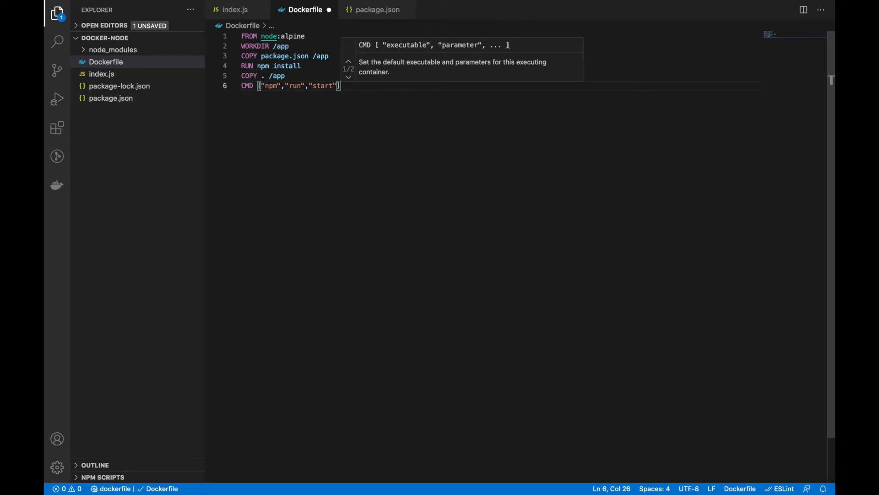
key("Enter")
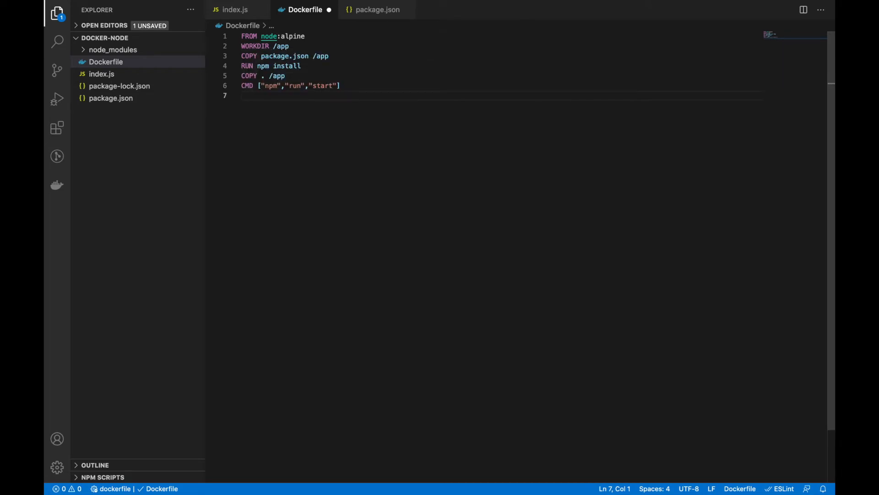
type("EXPOSE")
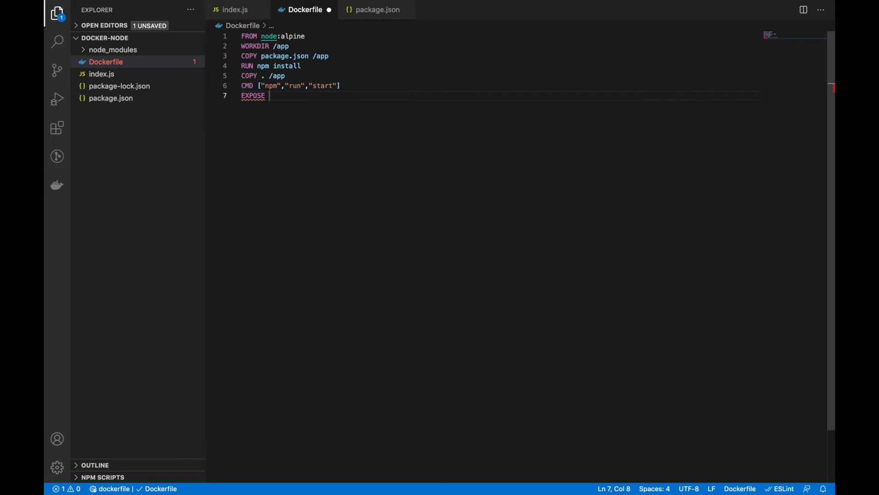
type("4001")
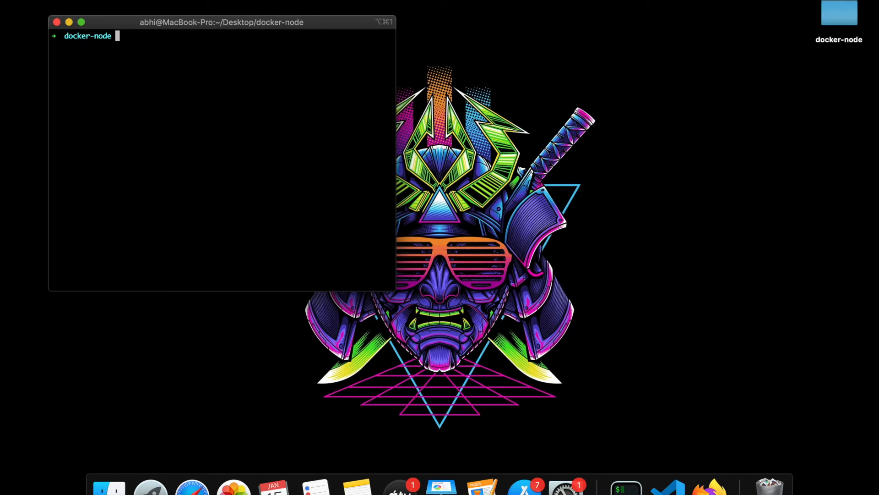
- Run docker build -t docker-node-test . to build and tag the image
type("dock")
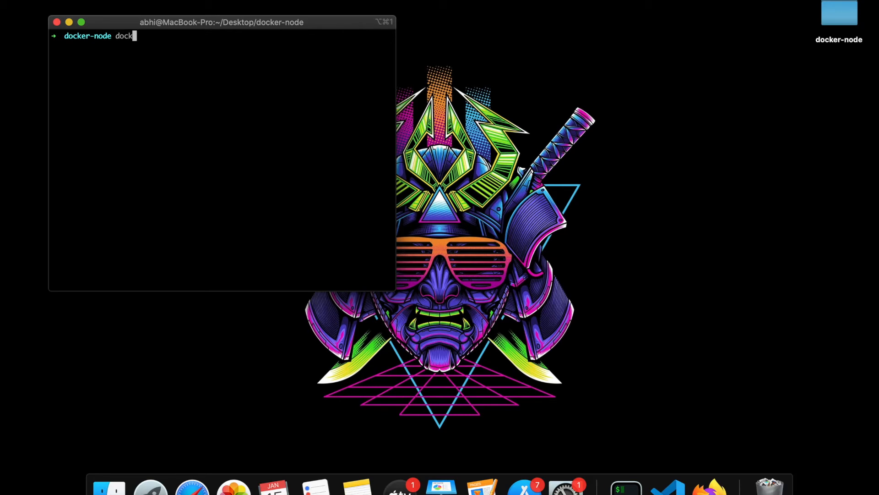
type("er build -")
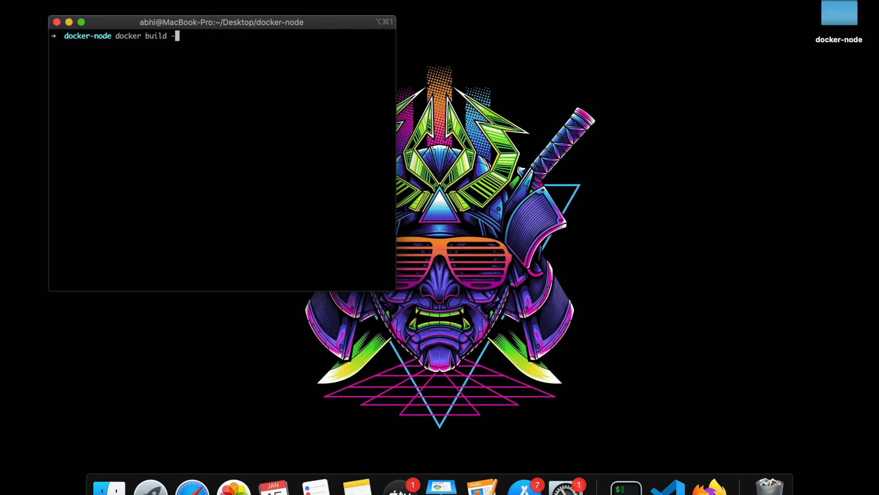
type("t")
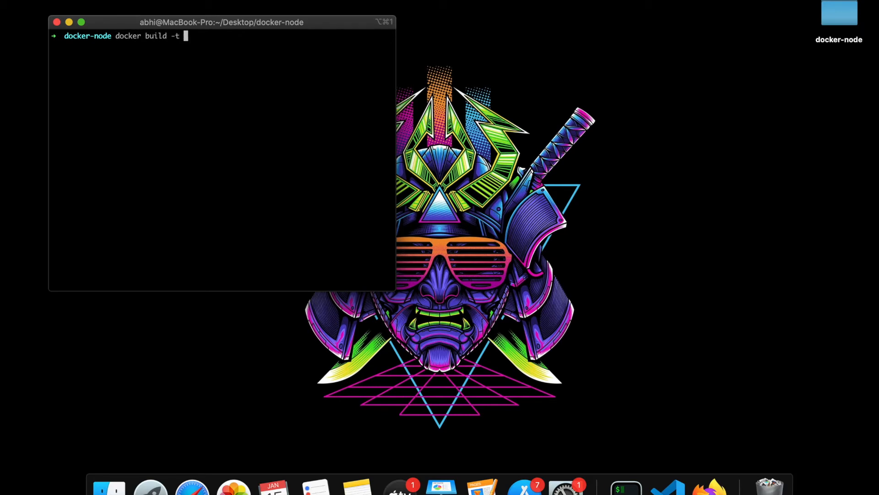
type("docker-node")
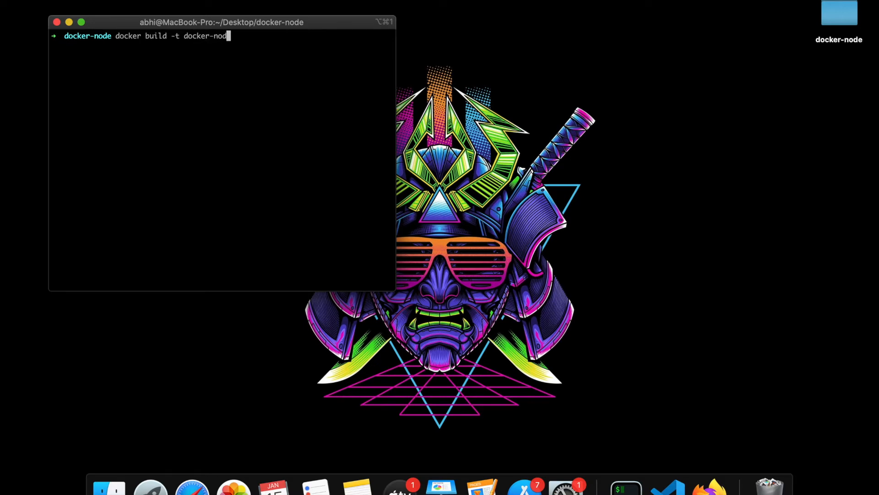
type("-test .")
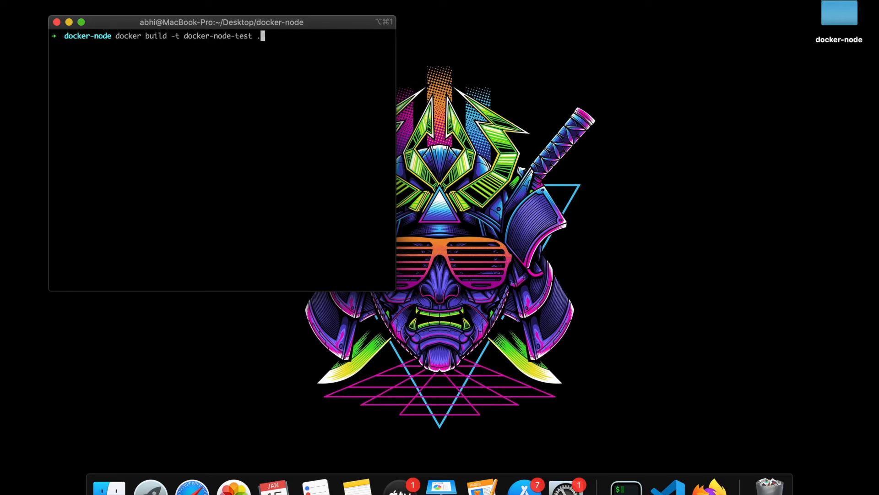
key("Return")
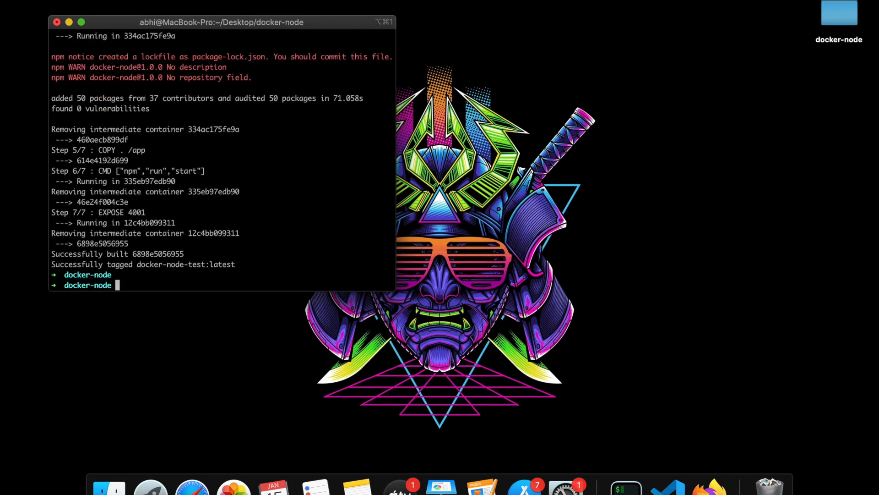
mouse_move(132, 188)
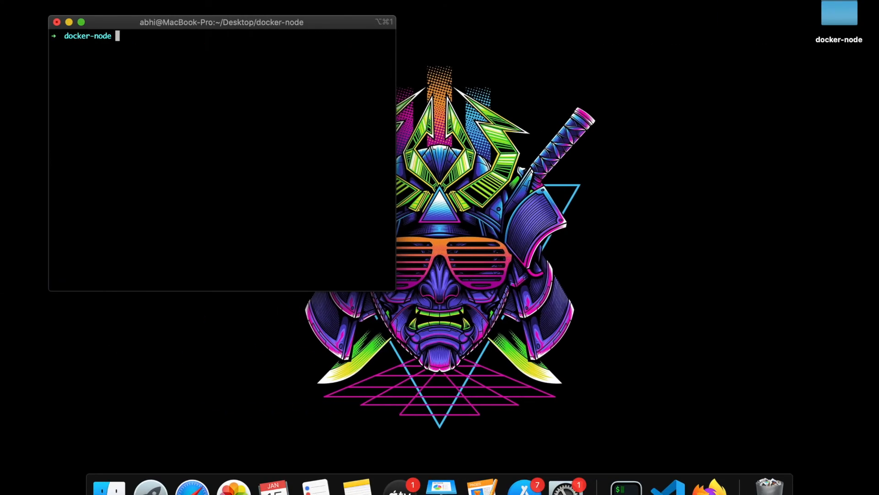
- List the local Docker images to confirm docker-node-test is available
type("d")
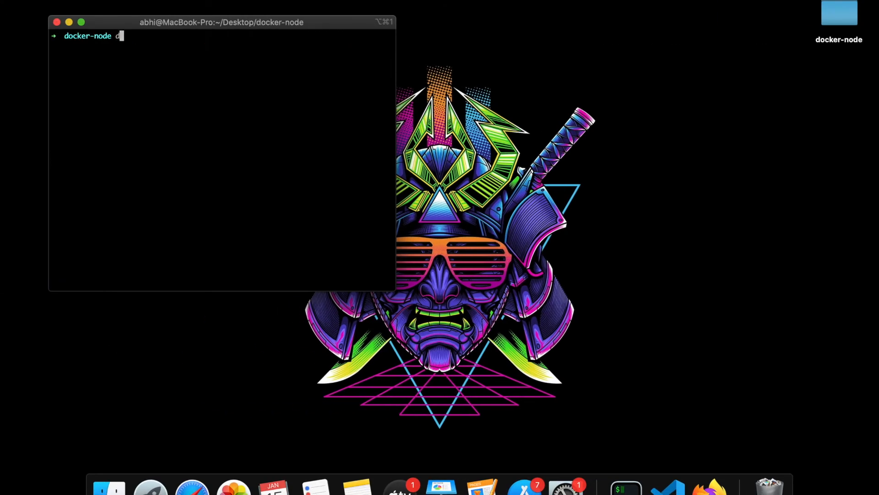
type("ocker images")
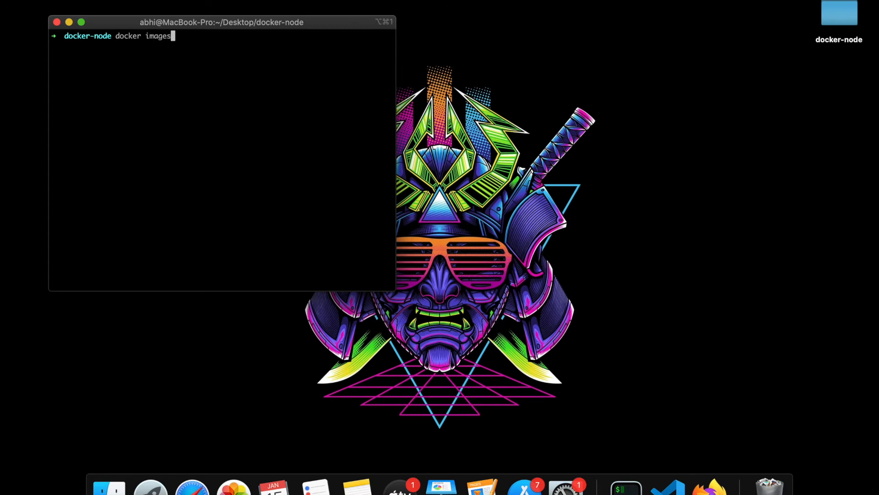
key("Return")
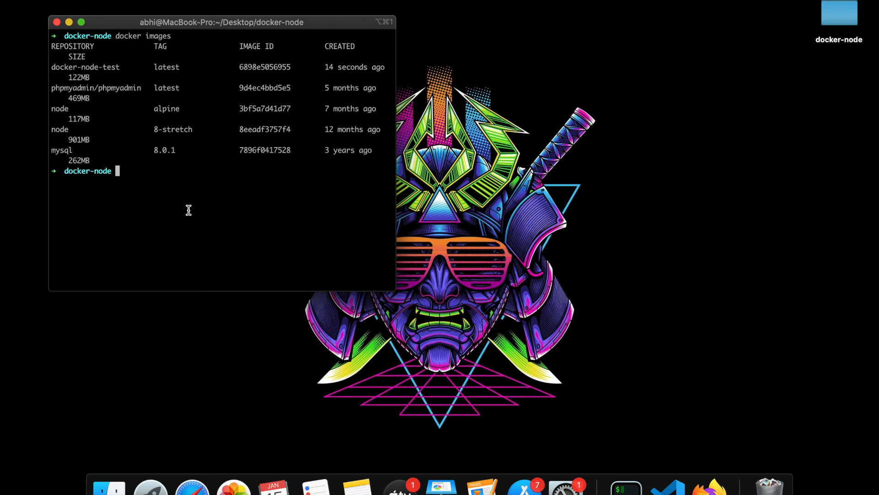
- Start a detached container from the docker-node-test image with `docker run -d`
type("docker run")
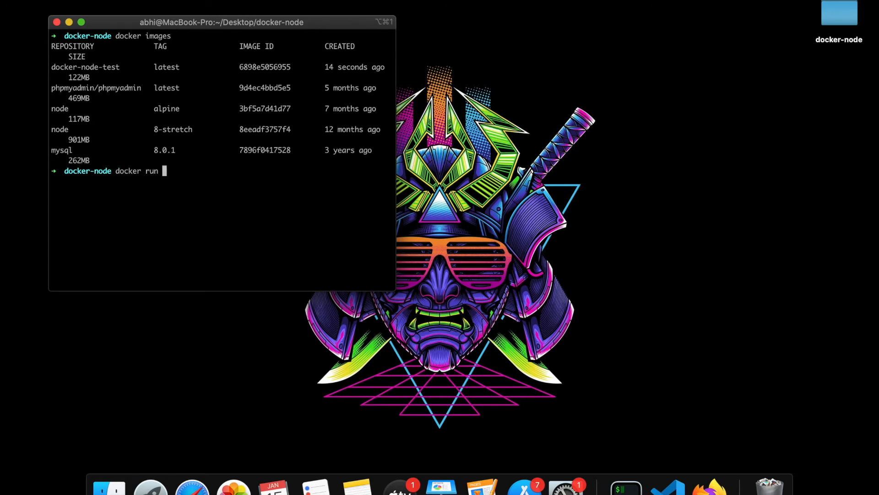
type("-d")
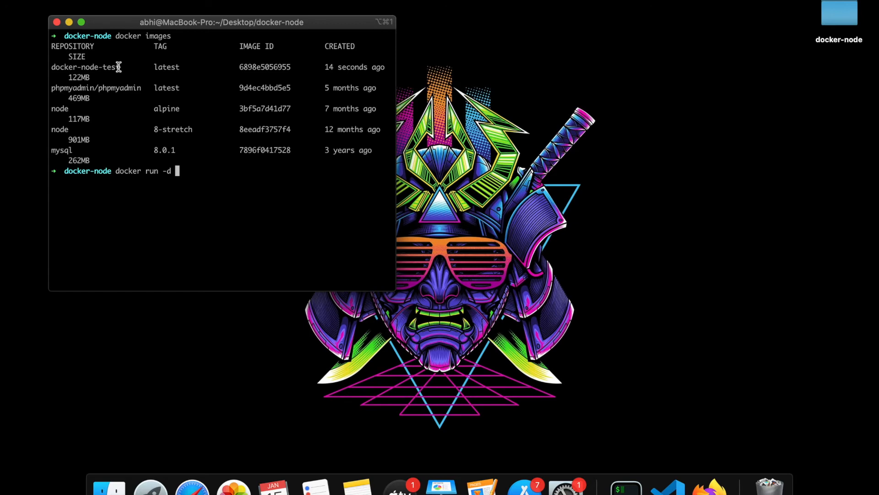
type("docker")
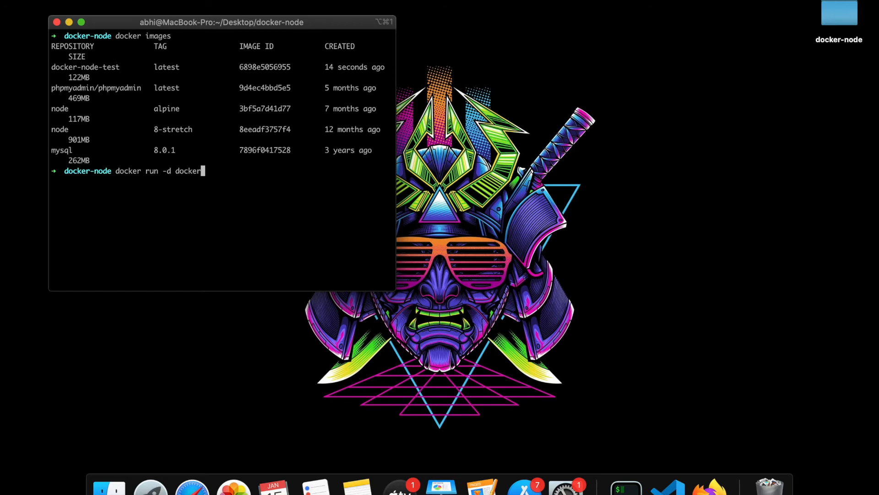
type("-node-test")
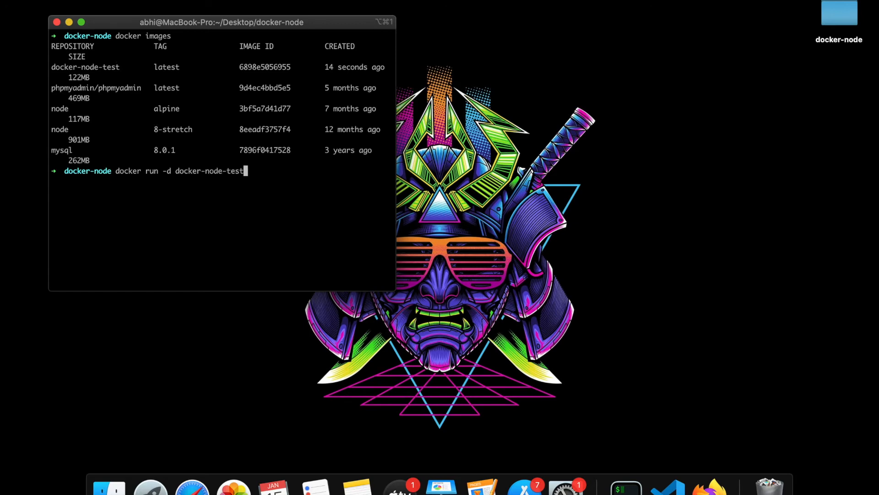
key("Return")
type("docker ps")
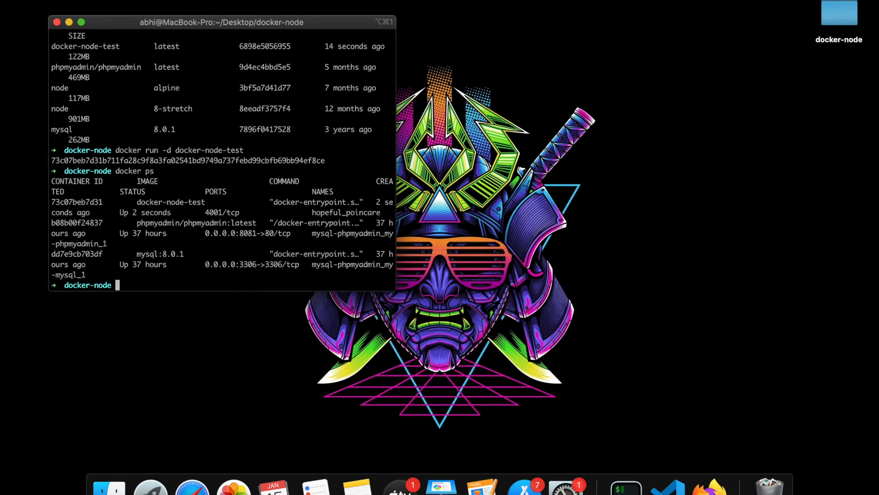
mouse_move(83, 250)
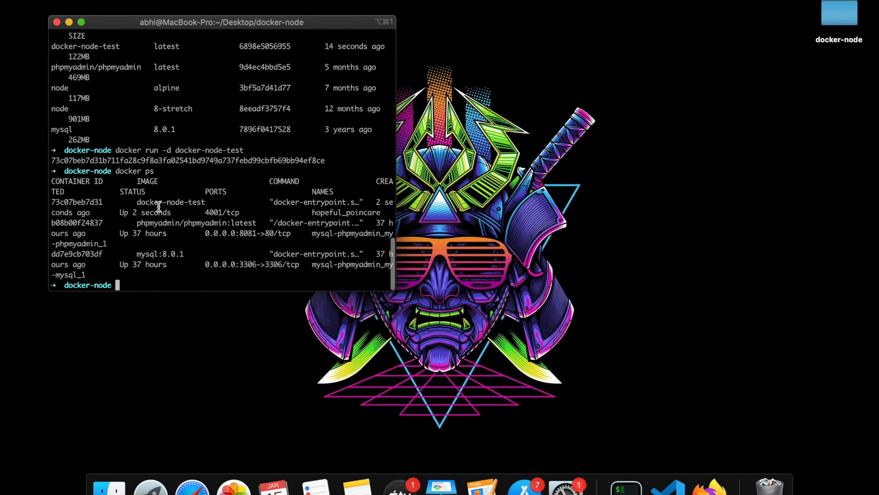
- Check `docker ps` and highlight the running docker-node-test container
double_click(171, 202)
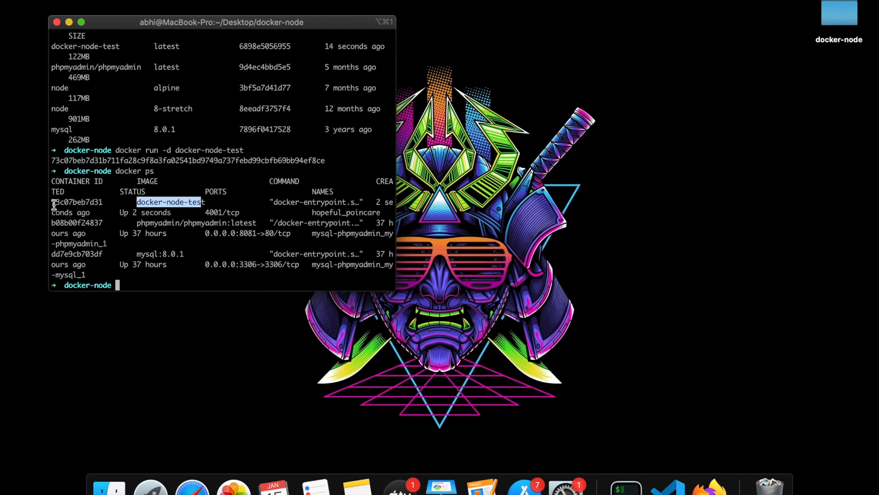
type("d")
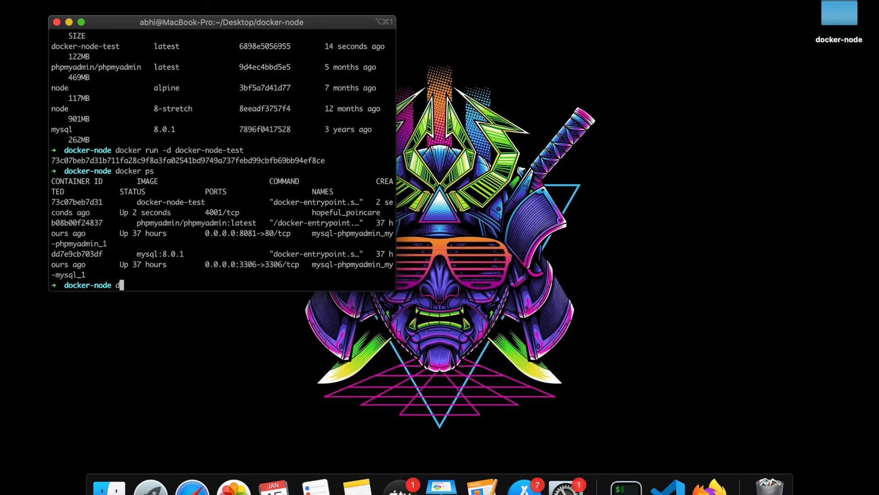
- List the local Docker images again
type("ocker")
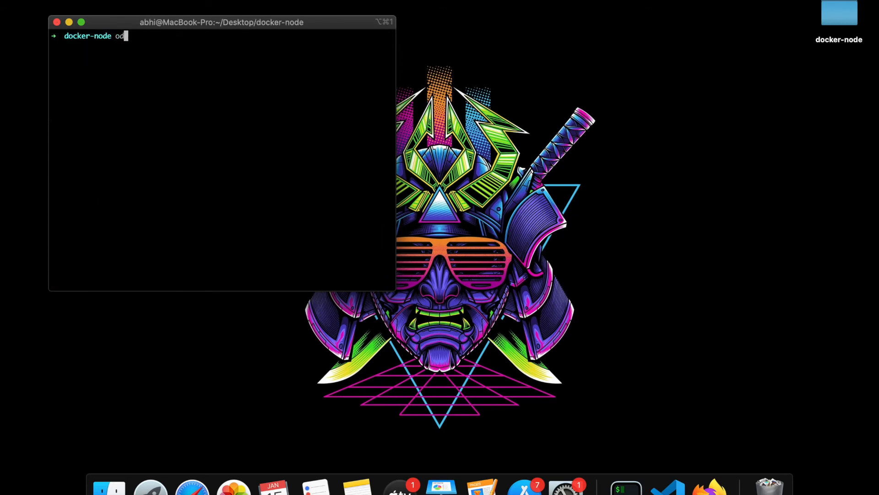
type("docker image")
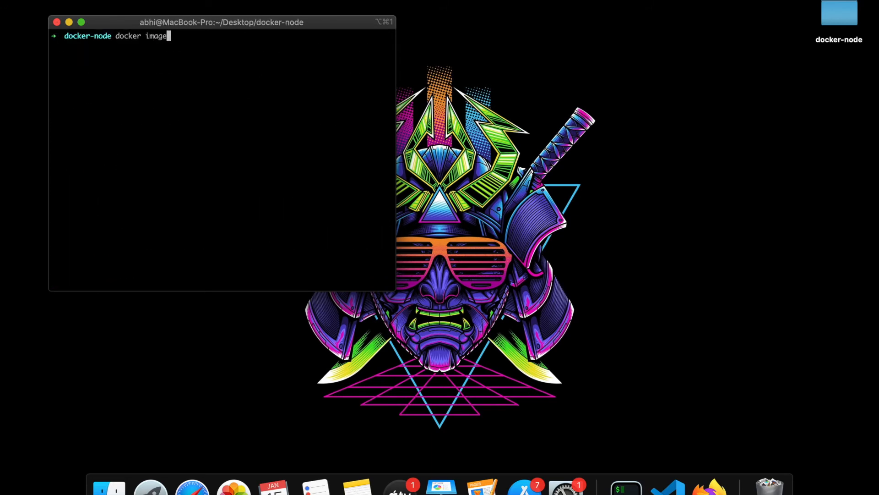
key("Return")
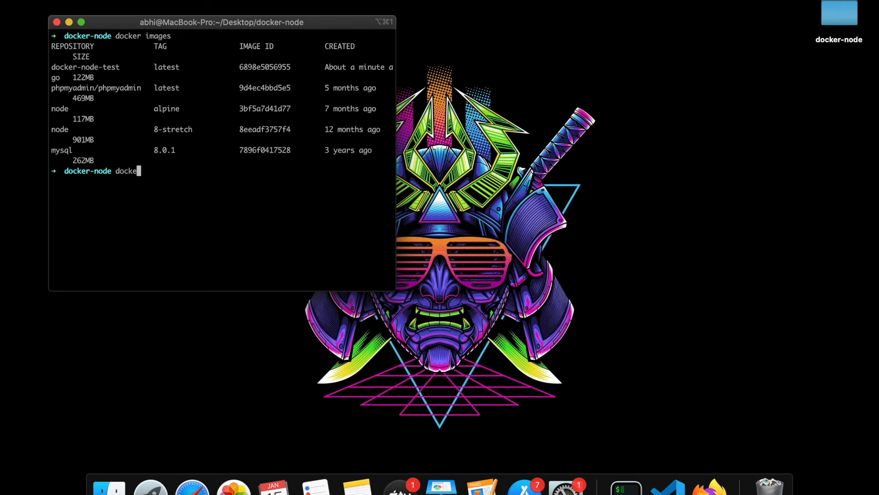
- Attempt `docker run -d -p` without a port argument and recall it to fix
type("run")
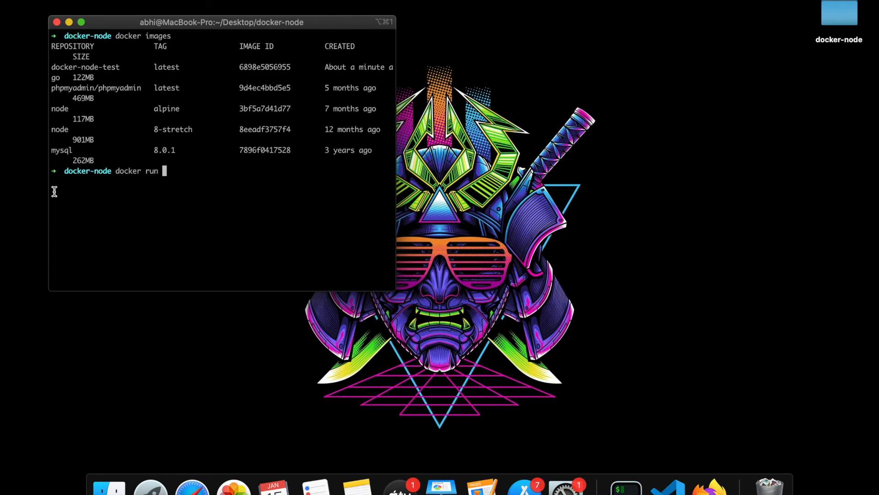
type("-d -p")
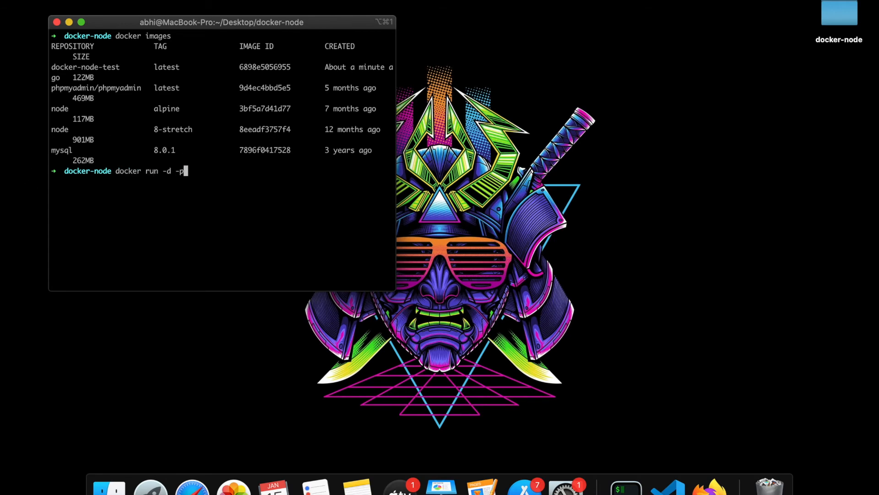
key("Return")
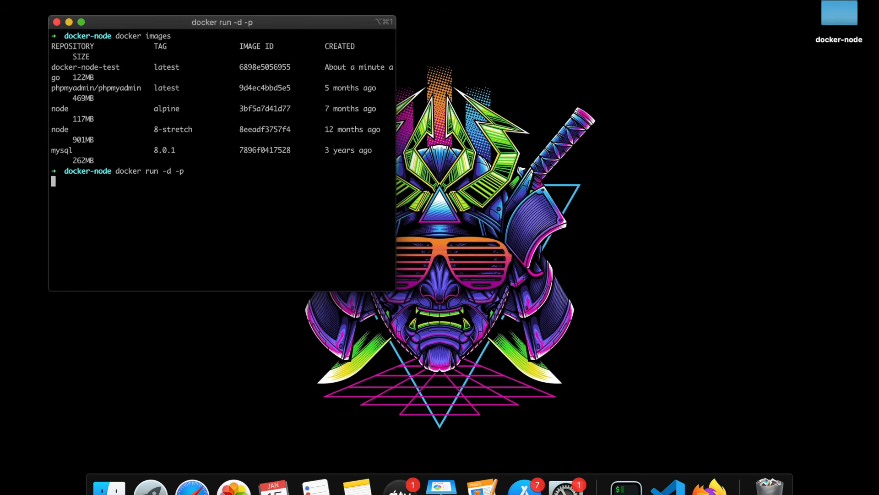
key("Return")
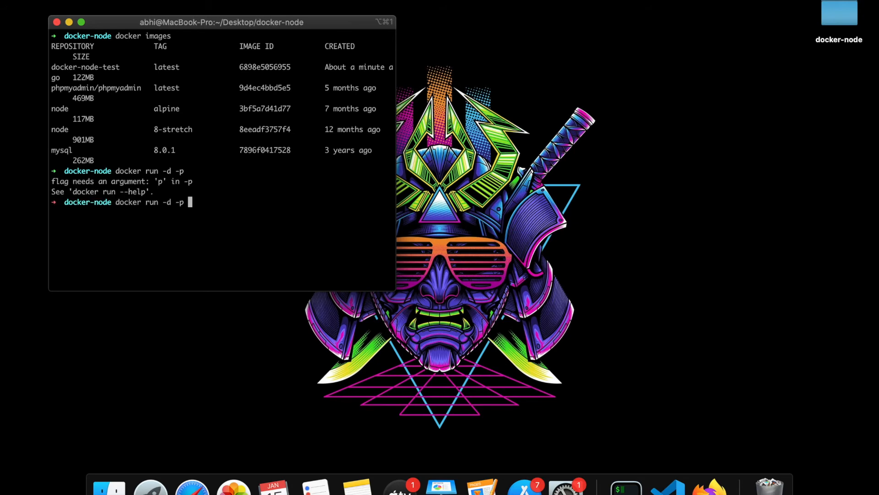
- Run docker-node-test detached with port mapping '4001:4001', returning a container ID
type("'4001:")
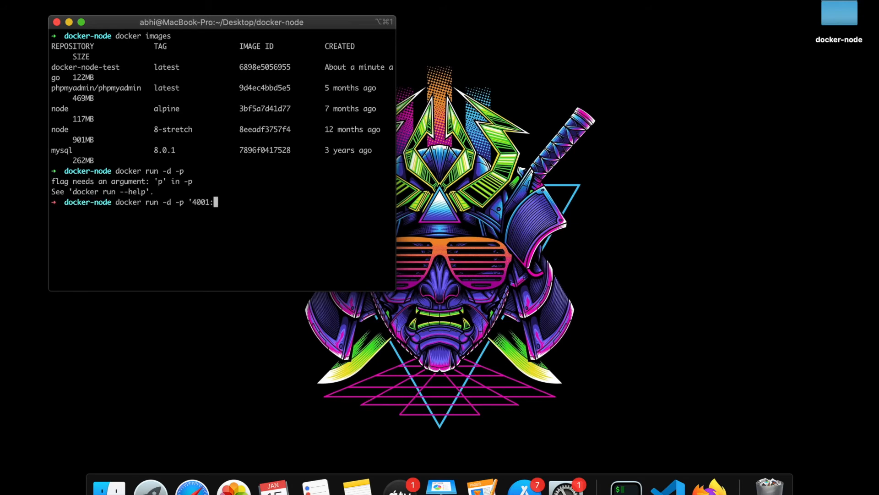
type("4001'")
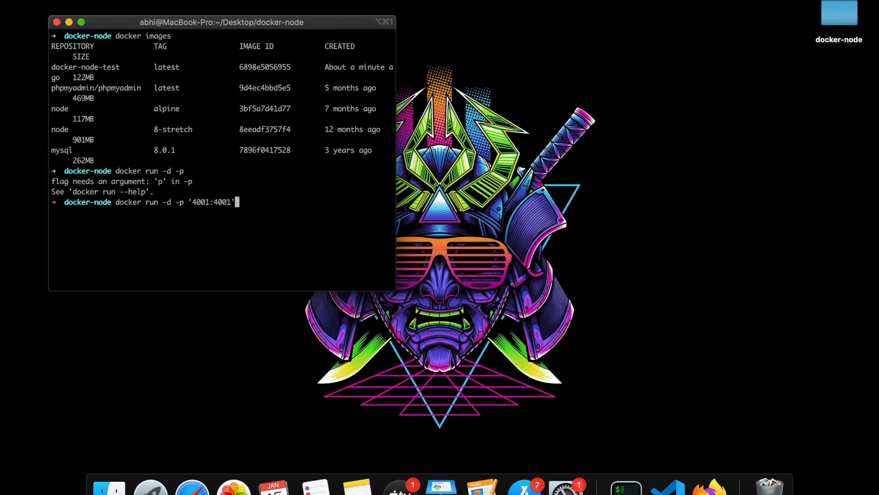
type("docker")
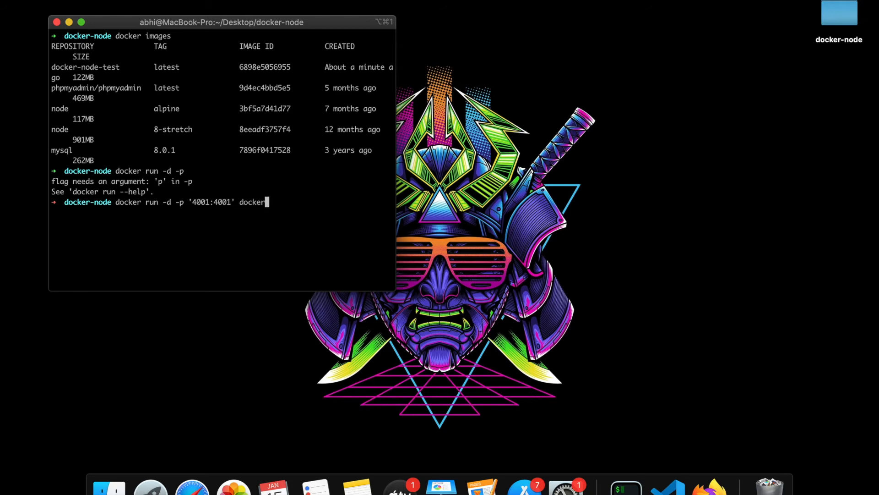
type("-node-te")
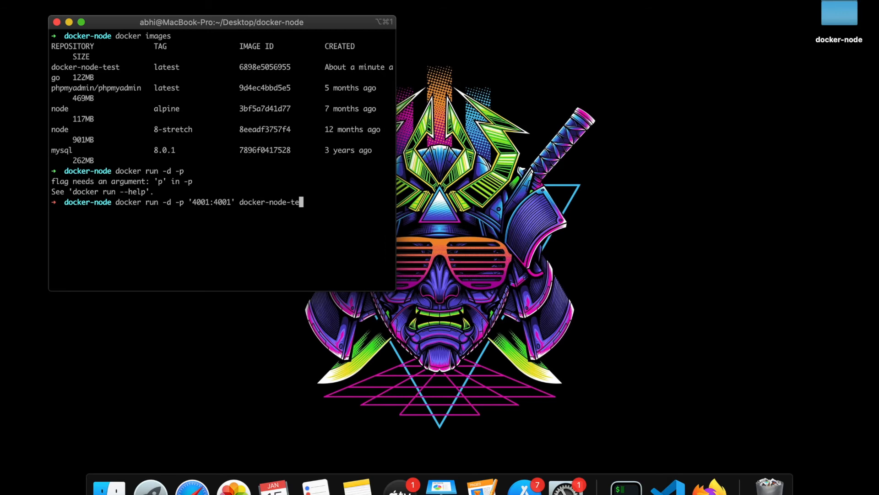
key("Return")
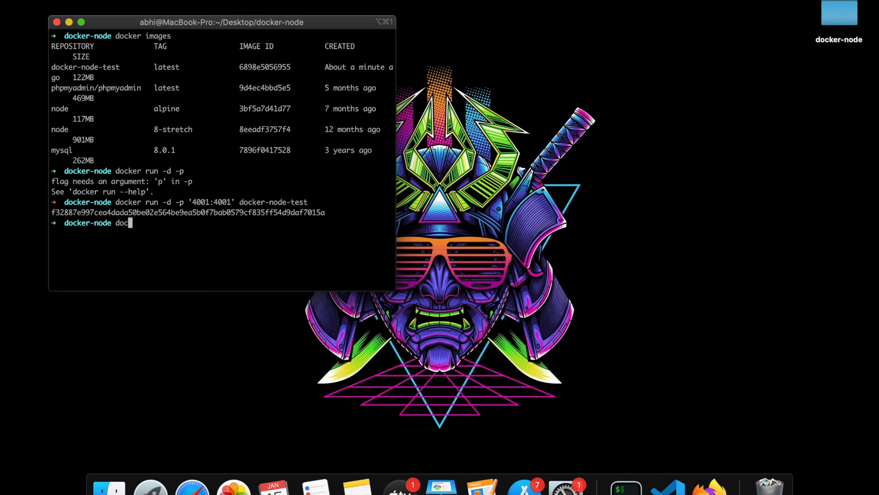
type("ker")
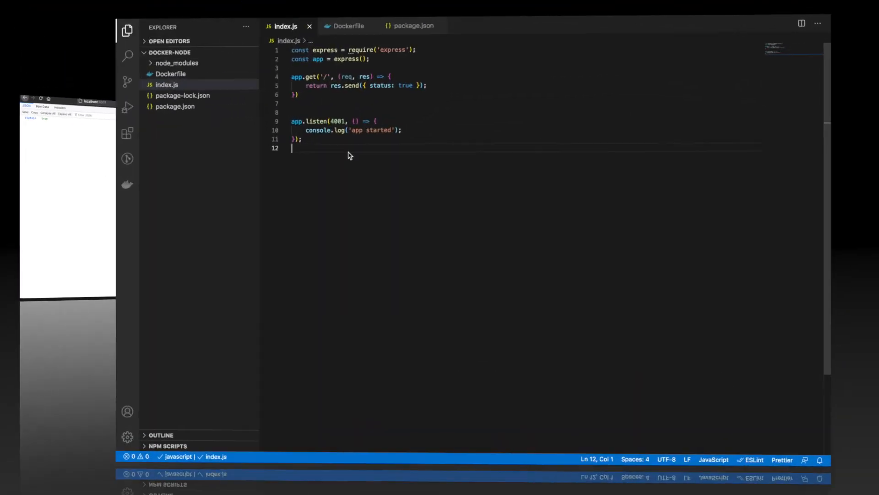
- Create docker-compose.yml with a version line and a my-node service under services
left_click(152, 38)
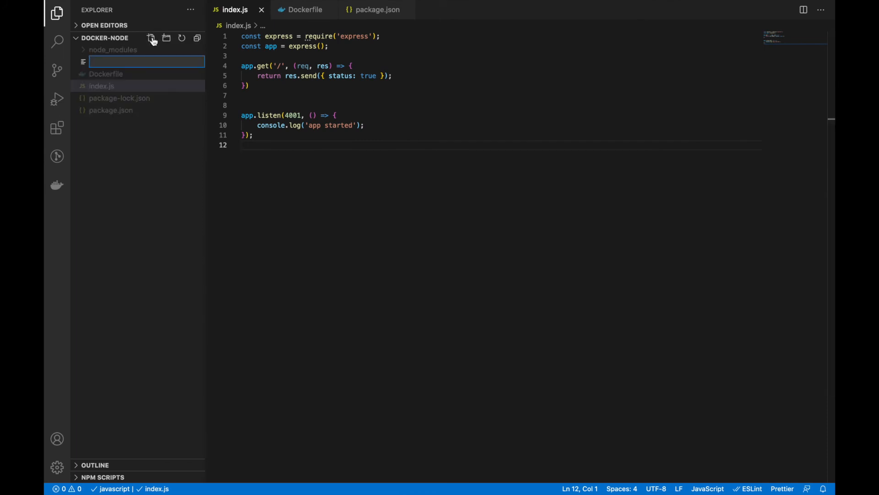
type("docker-compose.yml")
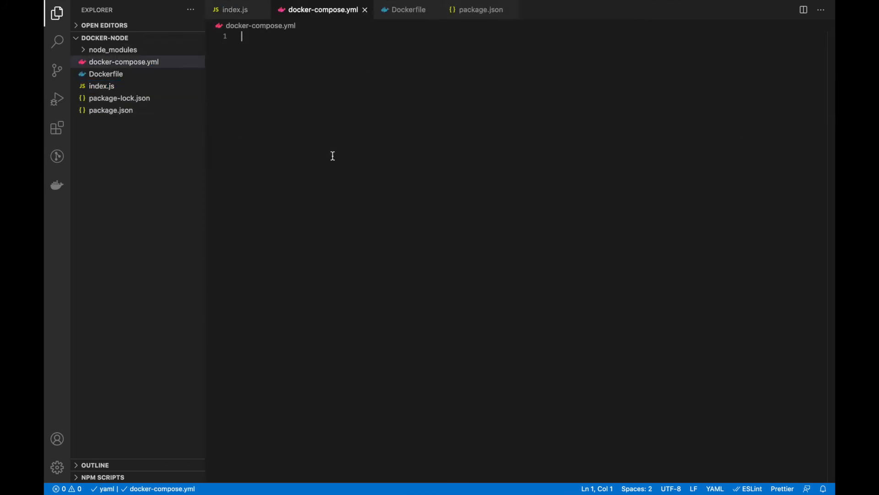
type("version: '3.9")
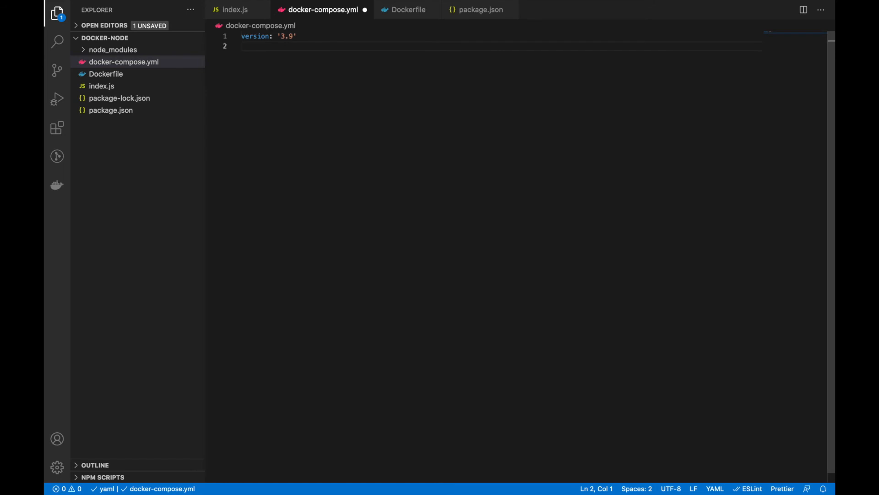
type("services:")
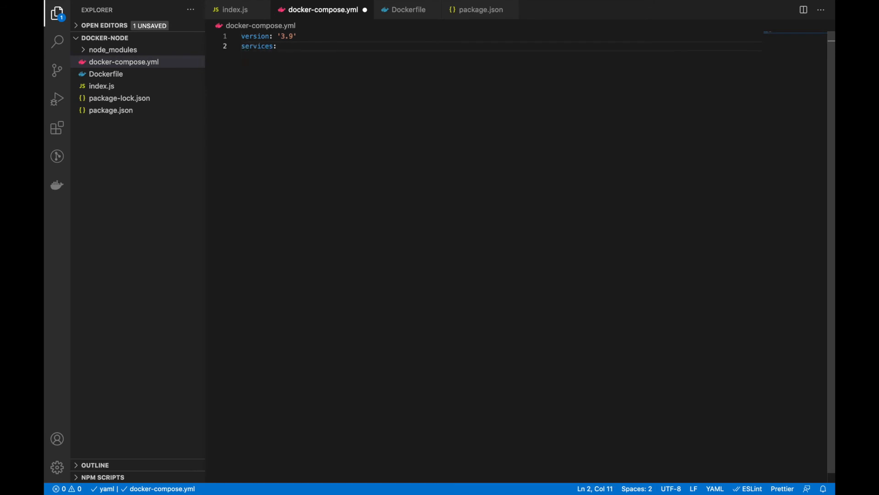
type("my-")
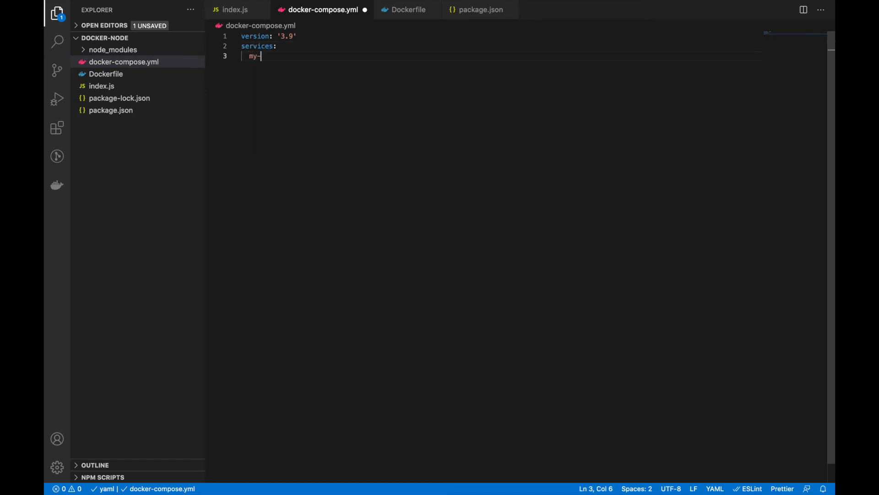
type("node:")
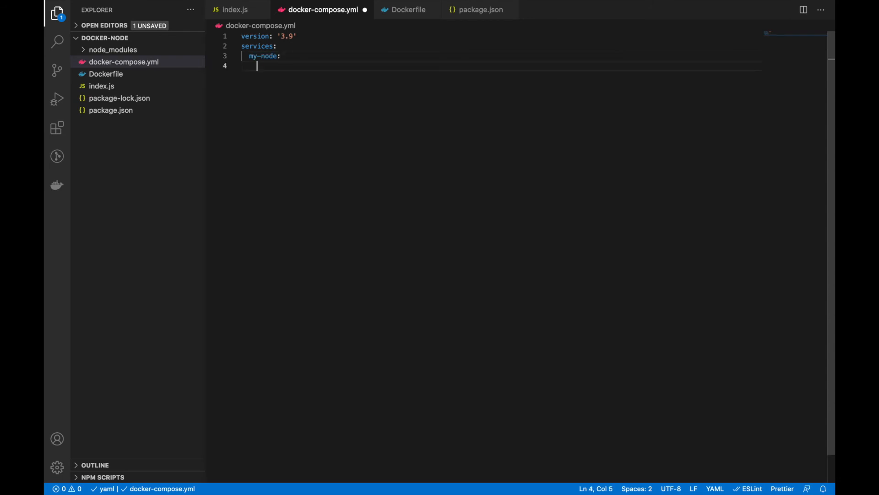
- Give my-node container_name node-docker-compose, build from '.', and ports '4002:4001'
type("container_name:")
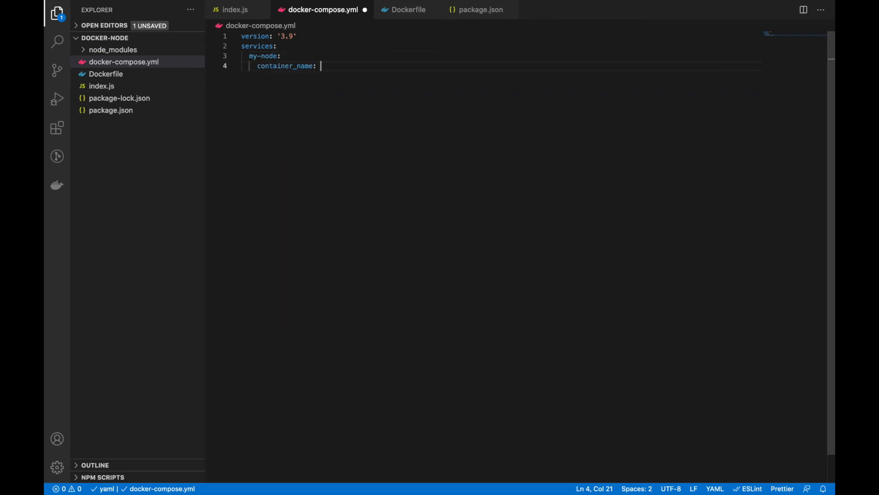
type("node")
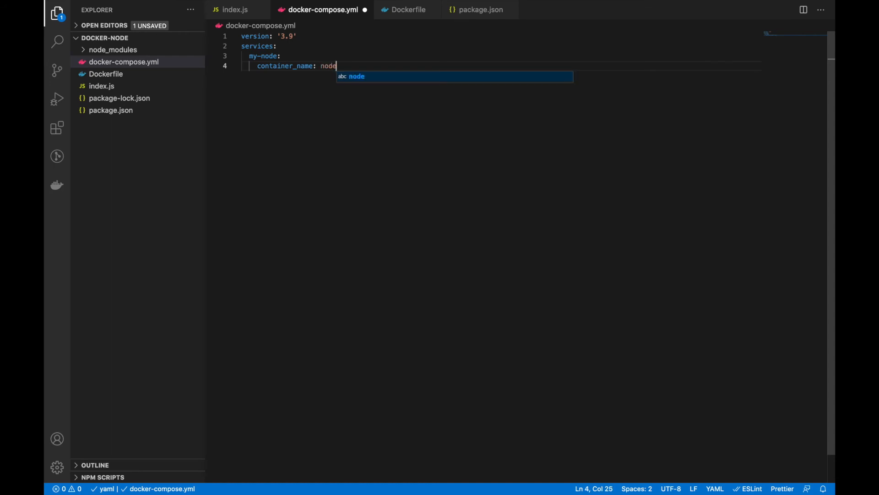
type("-docker-compose")
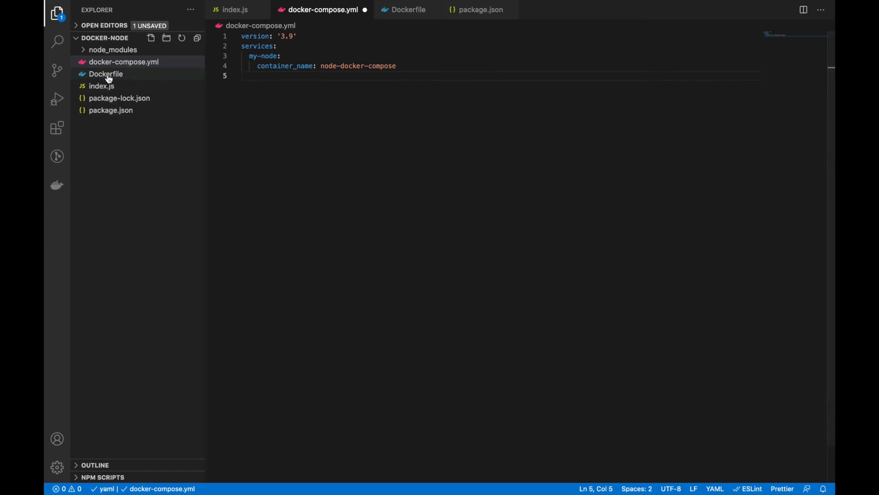
type("build:")
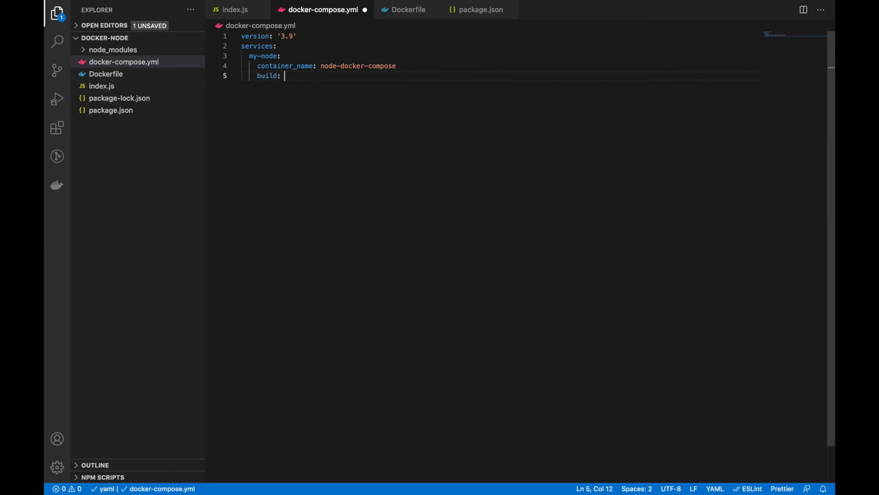
type(".")
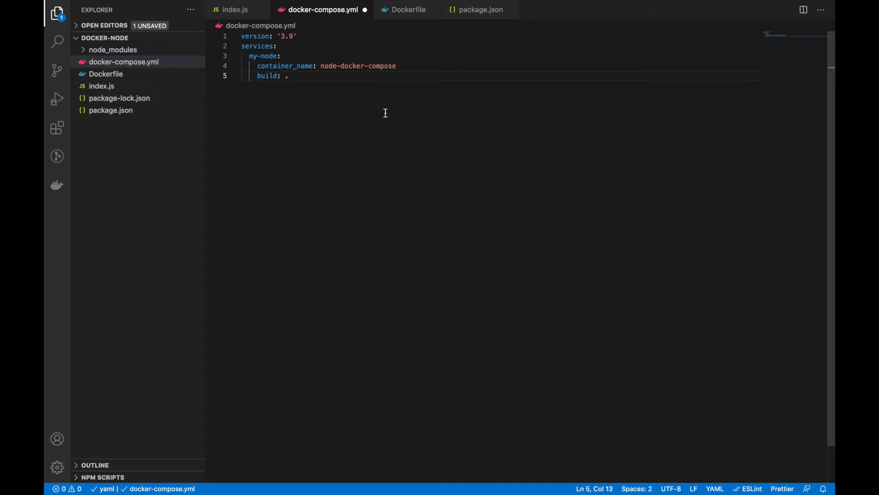
key("enter")
type("ports:")
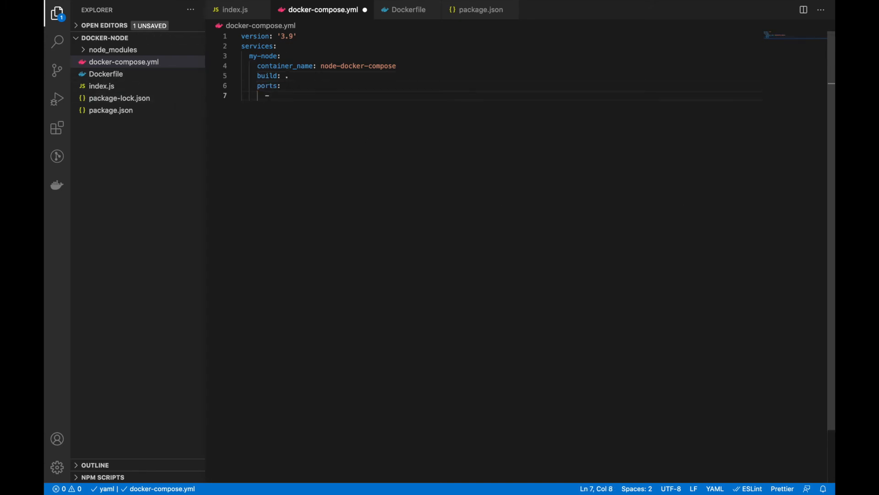
type("'4002'")
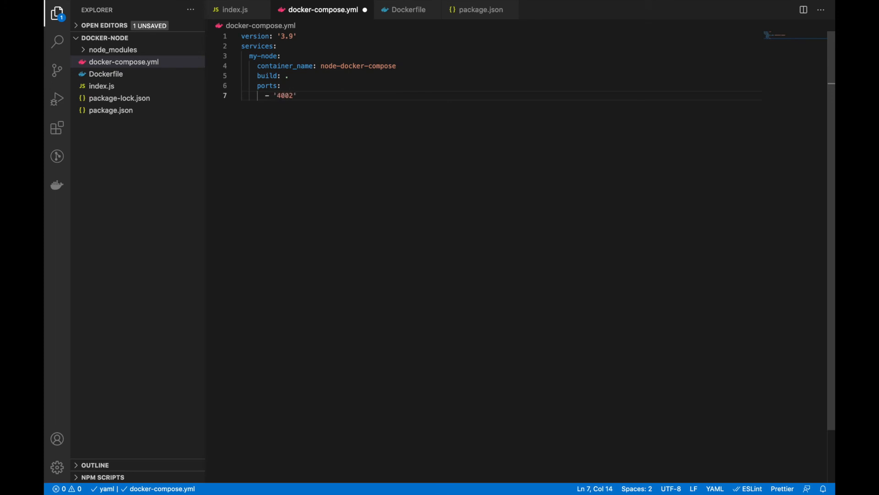
type(":4001")
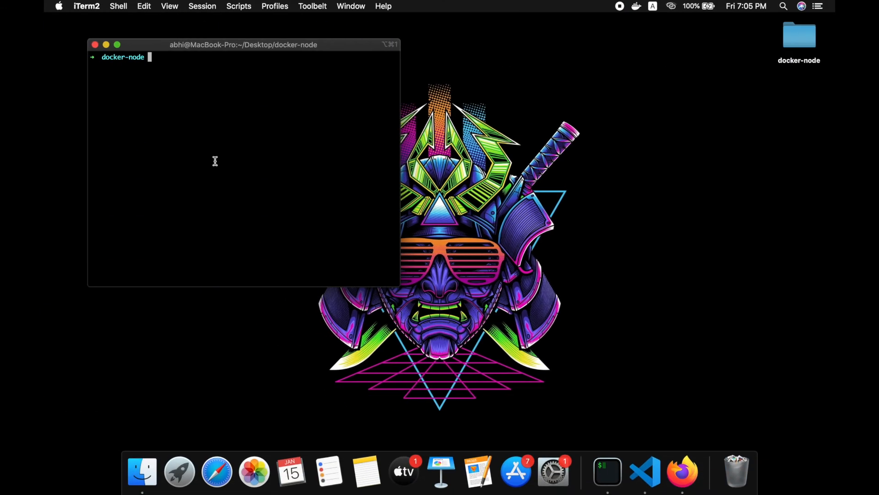
- Run `docker-compose up -d` to build and start node-docker-compose, then begin a docker command
type("docker-")
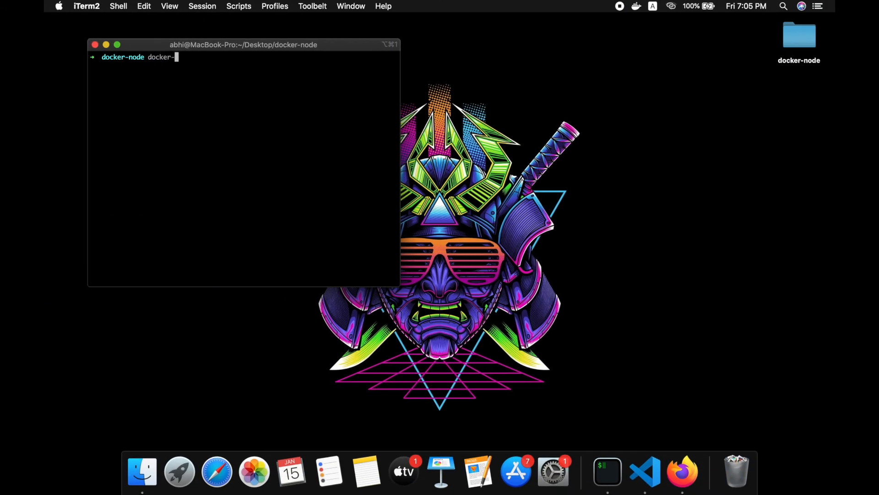
type("compose up -d")
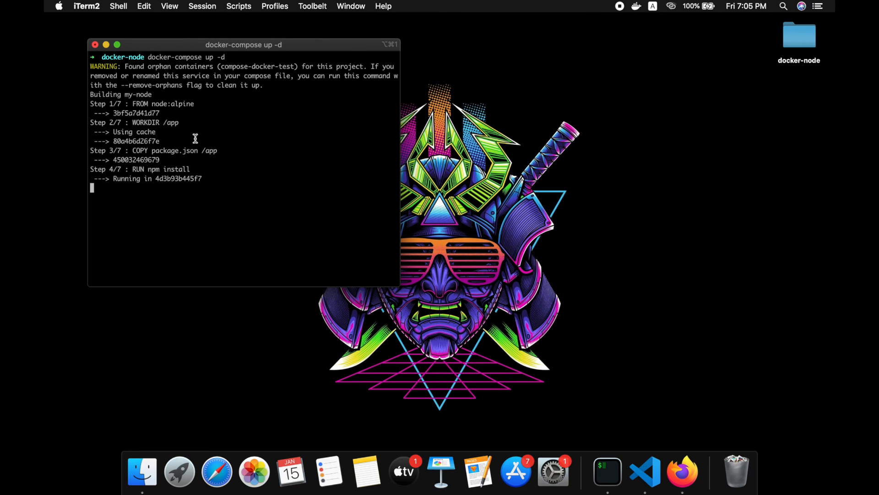
mouse_move(142, 195)
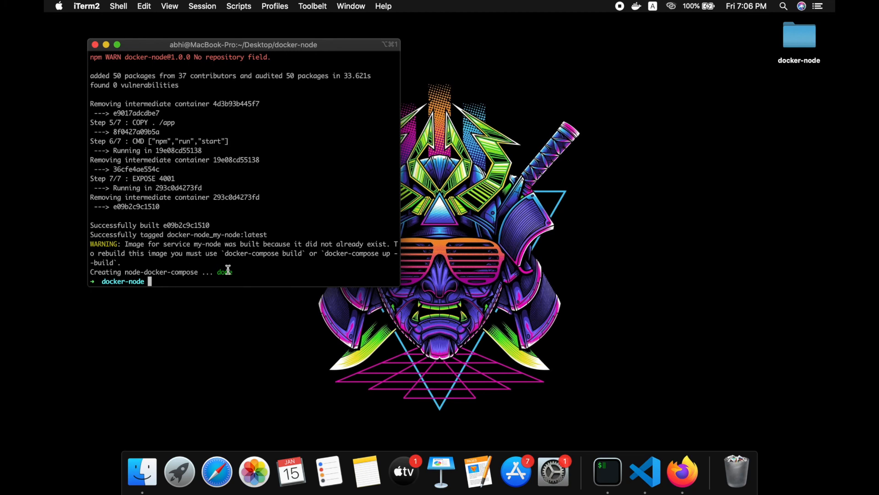
type("docker ps")
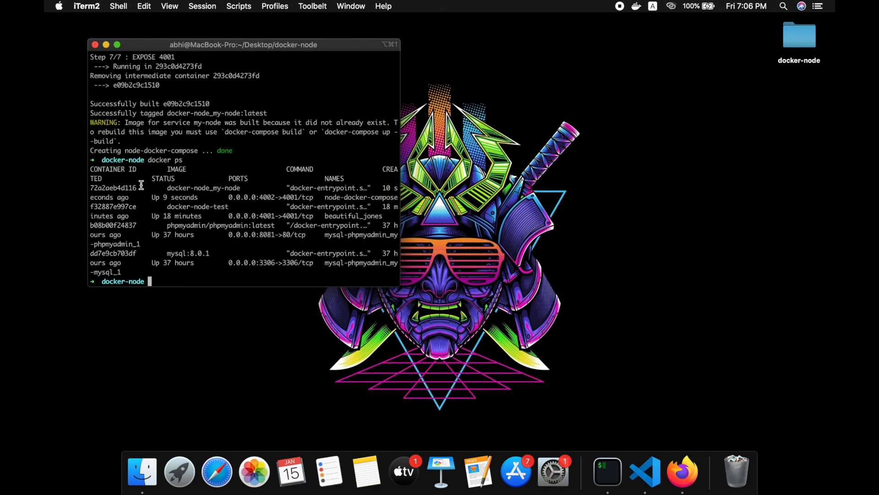
mouse_move(274, 200)
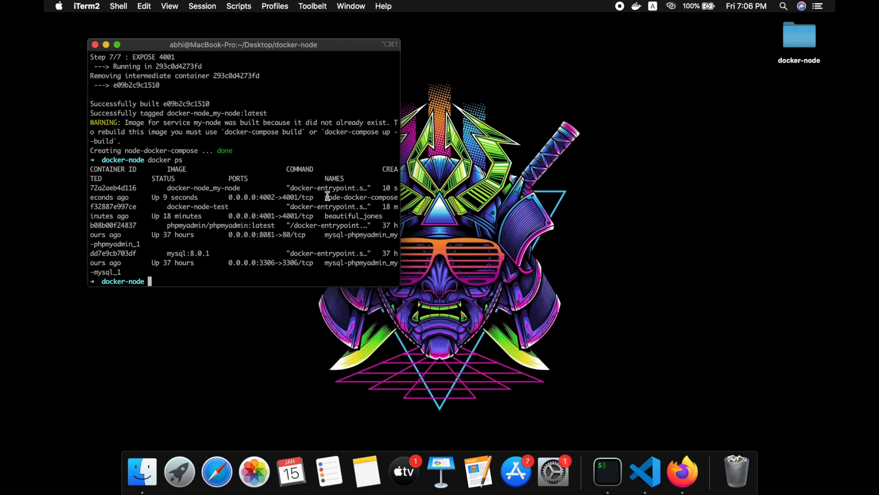
- Highlight node-docker-compose and its host port 4002 in docker ps, then switch to Firefox
double_click(361, 197)
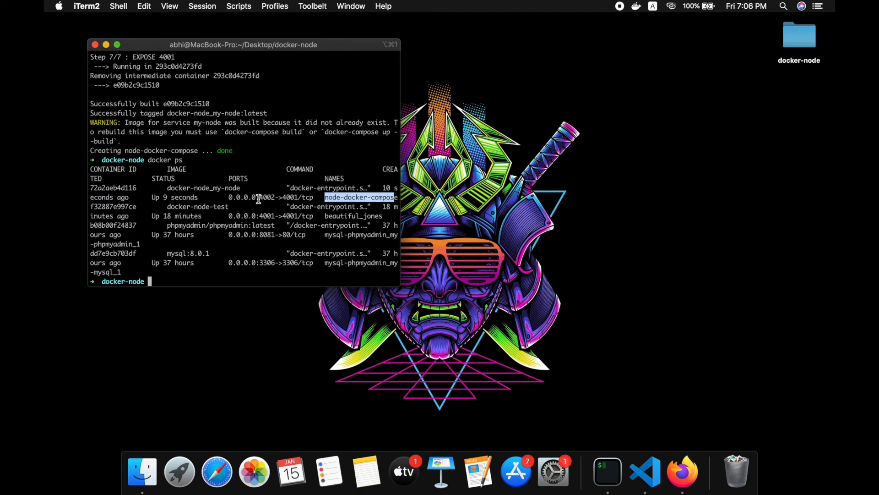
double_click(267, 197)
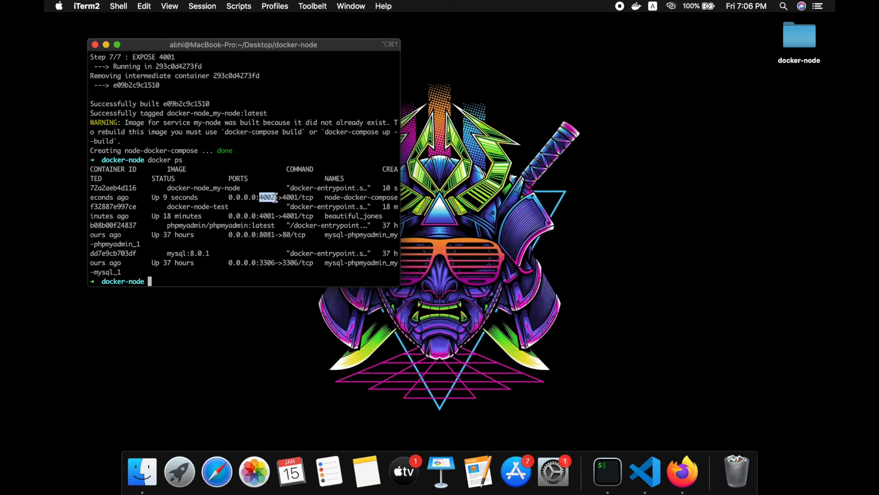
left_click(682, 471)
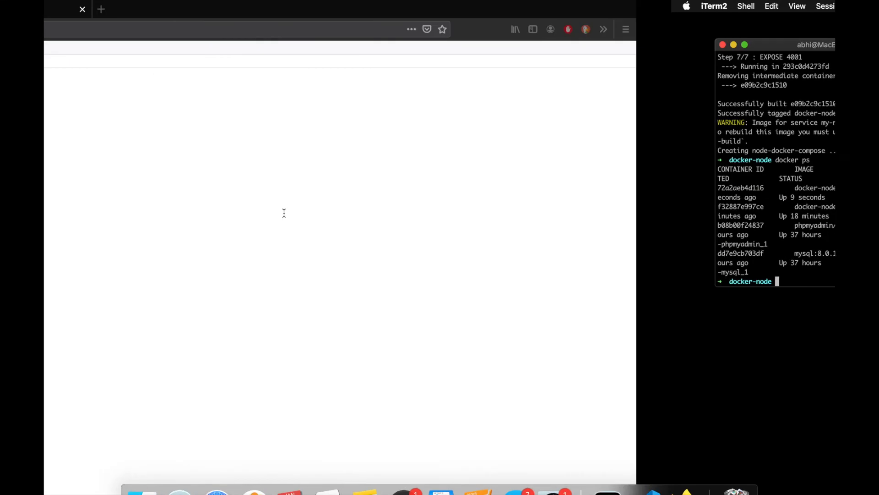